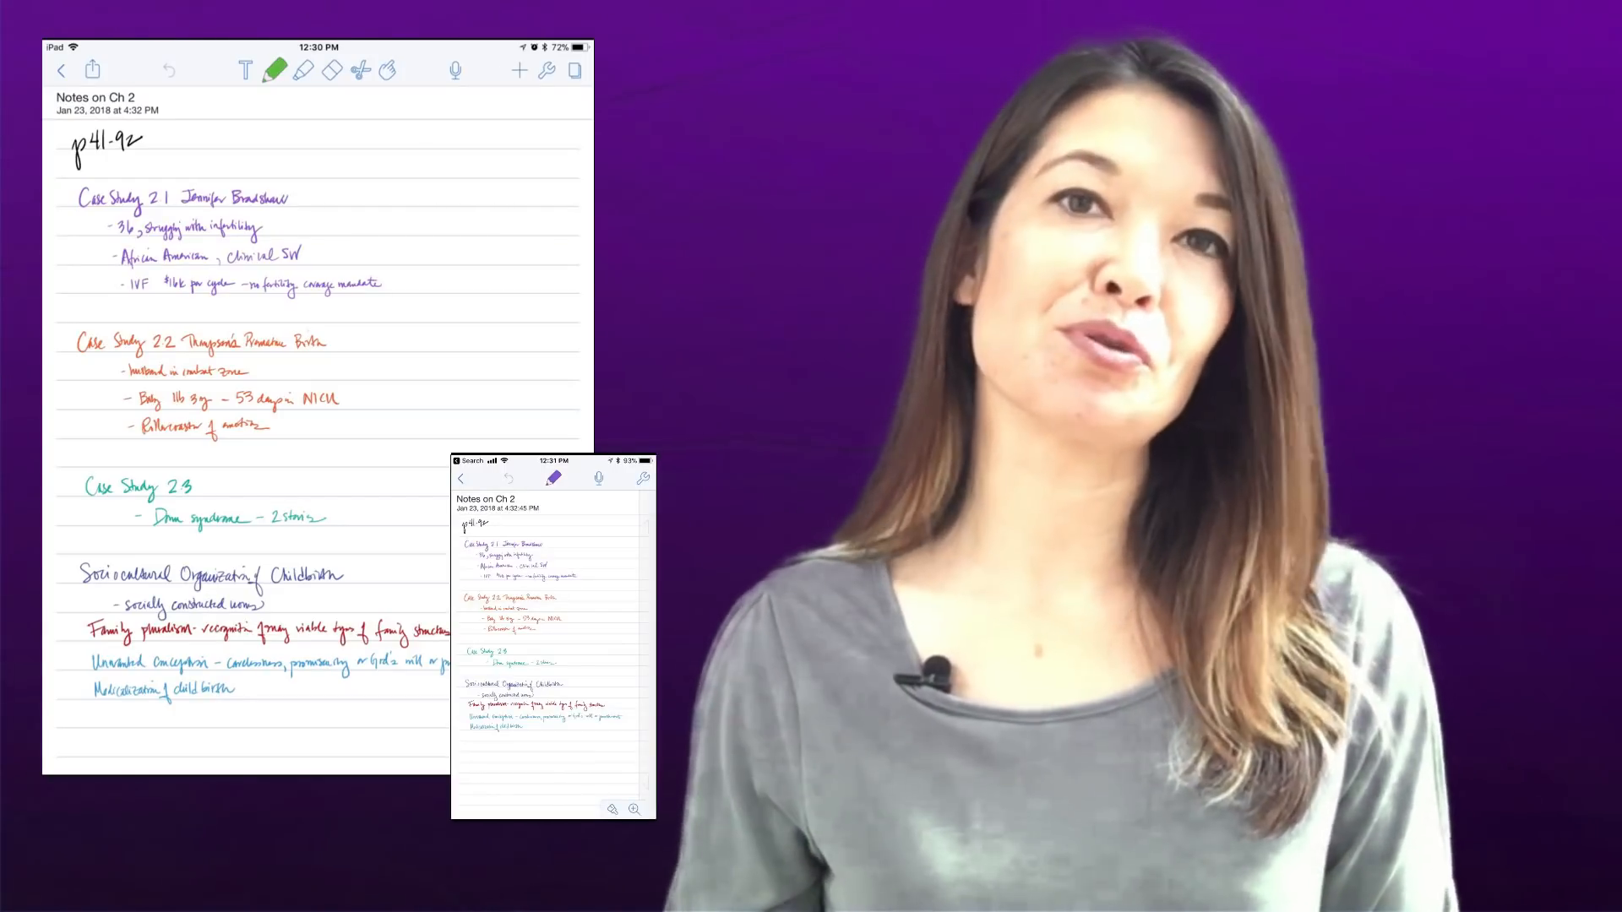
- Create a new blank note dated Mar 5, 2018 and begin typing its title
left_click(62, 70)
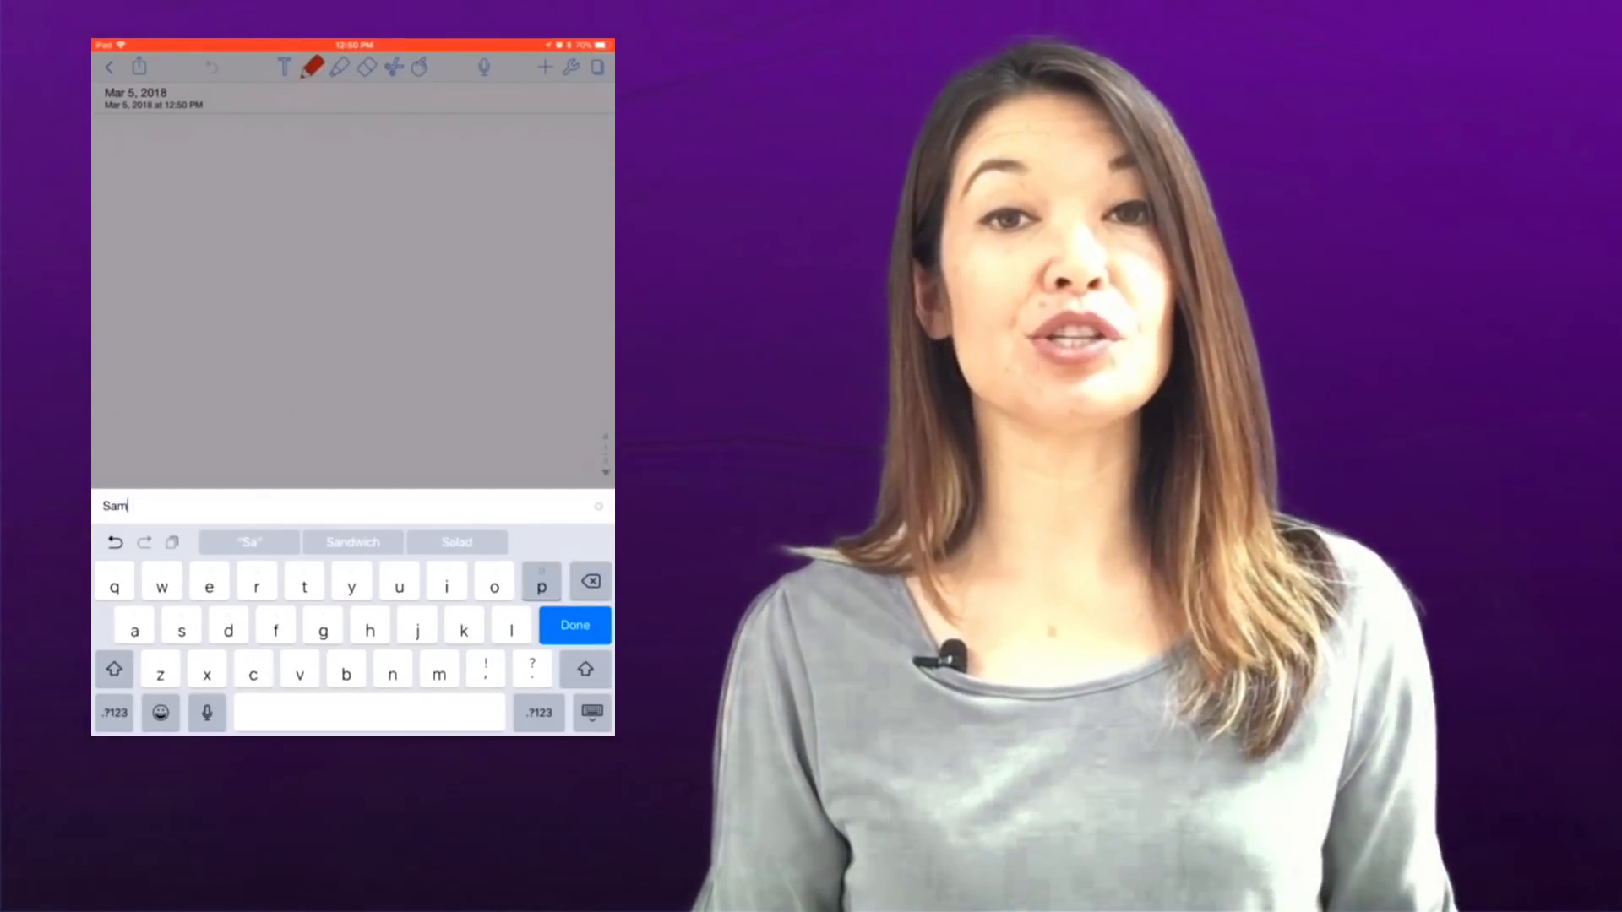
- Title the note 'Sample Title', try Name, Created and Modified sorts, then reopen it
type("Sample Tit")
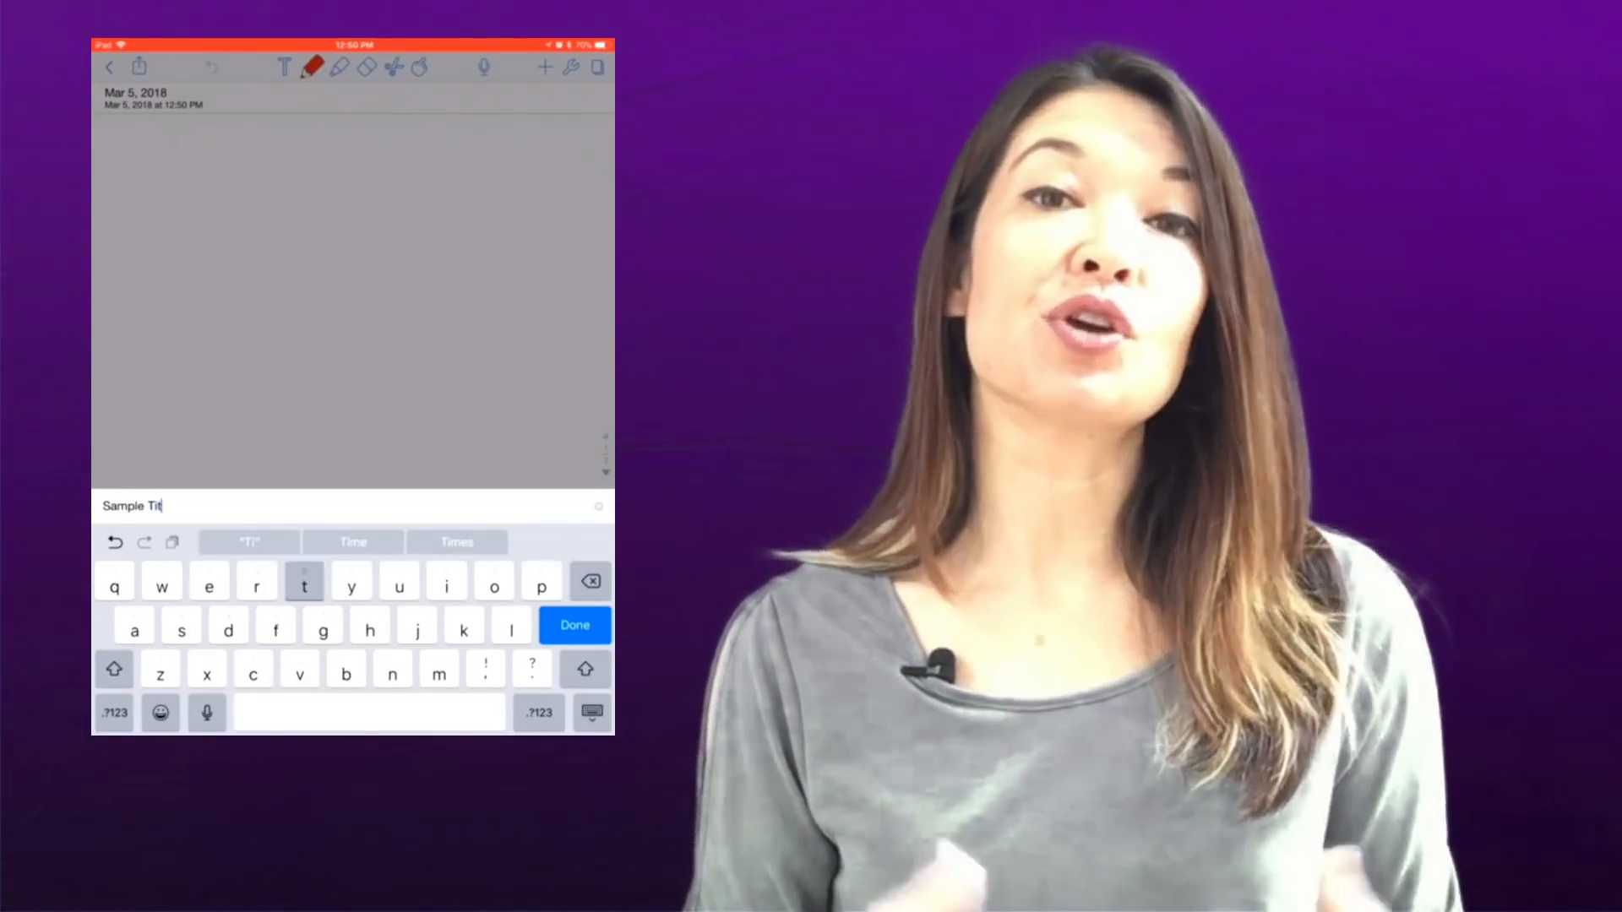
left_click(574, 625)
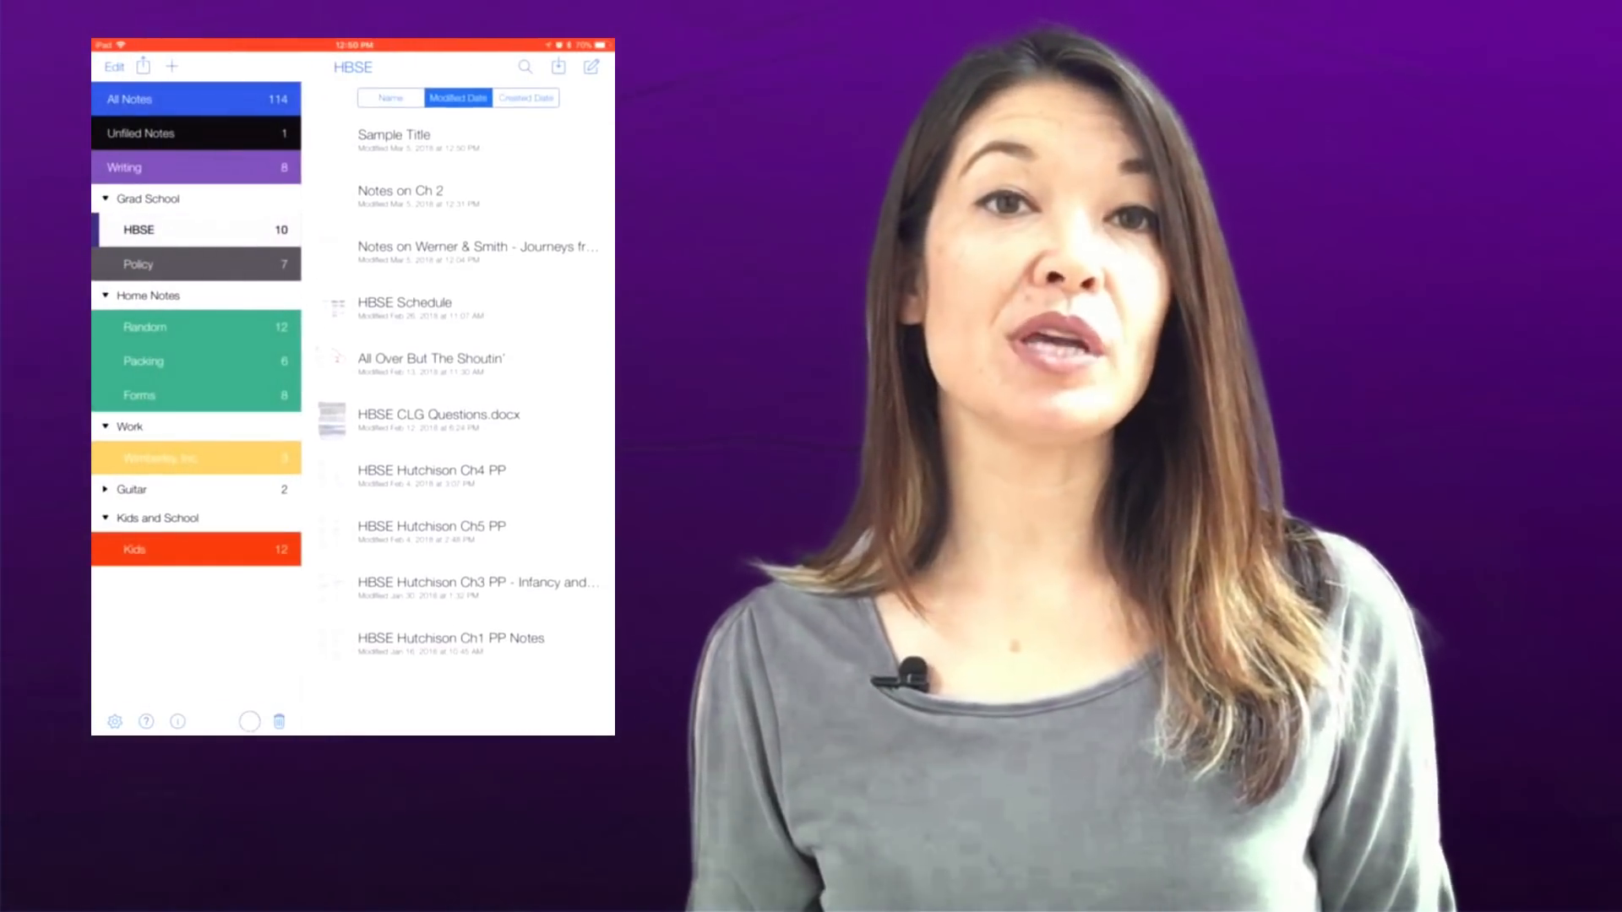
left_click(390, 97)
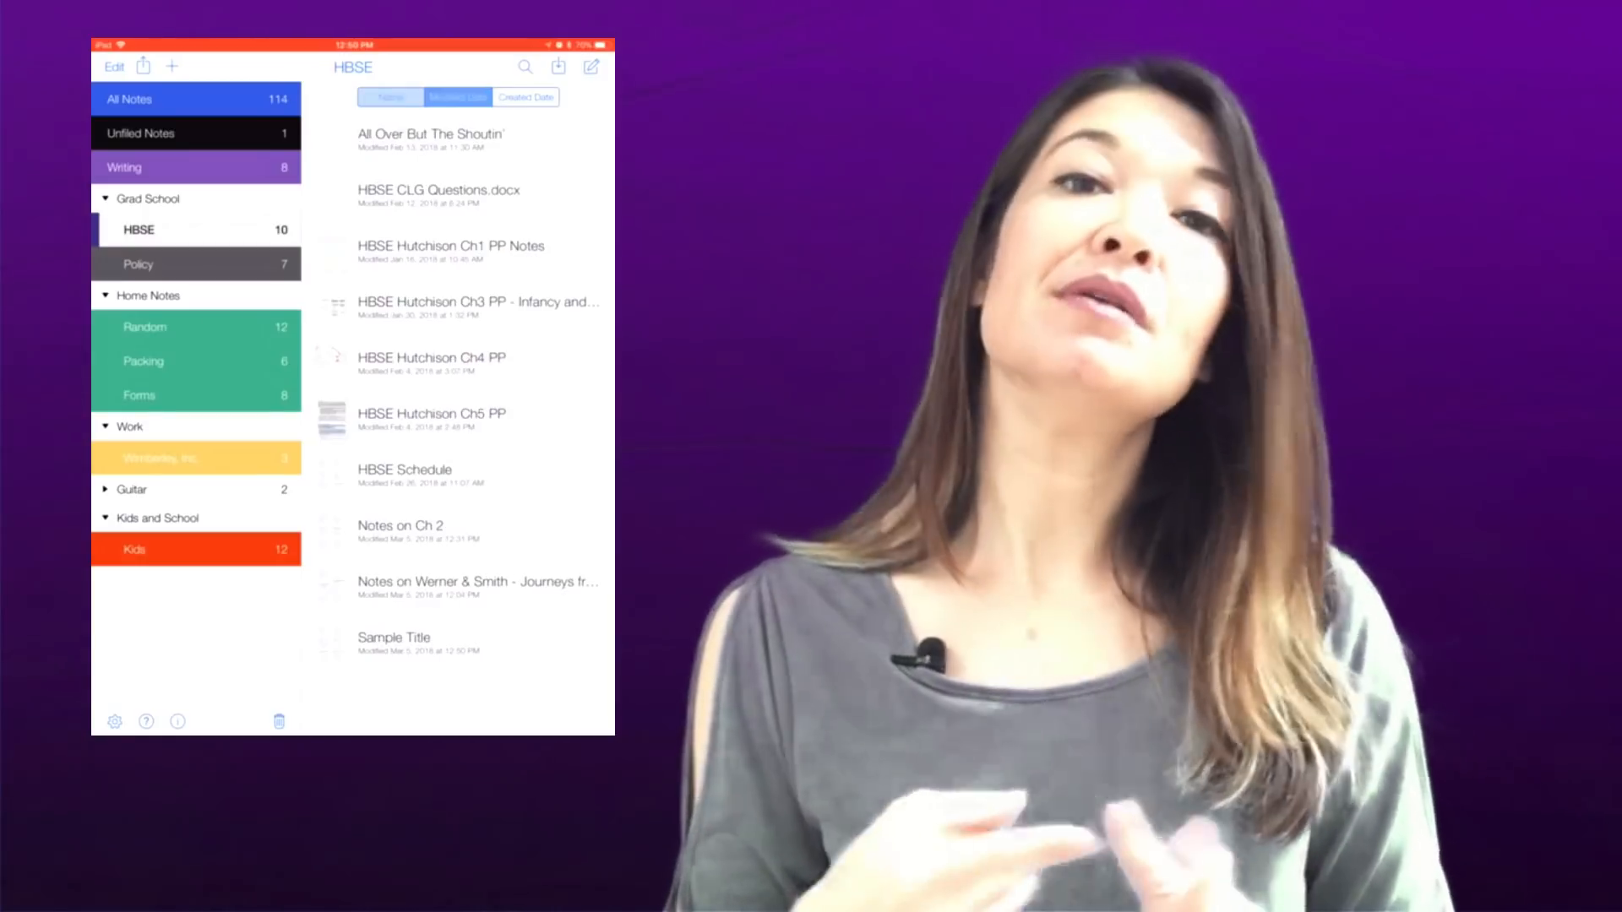
left_click(525, 96)
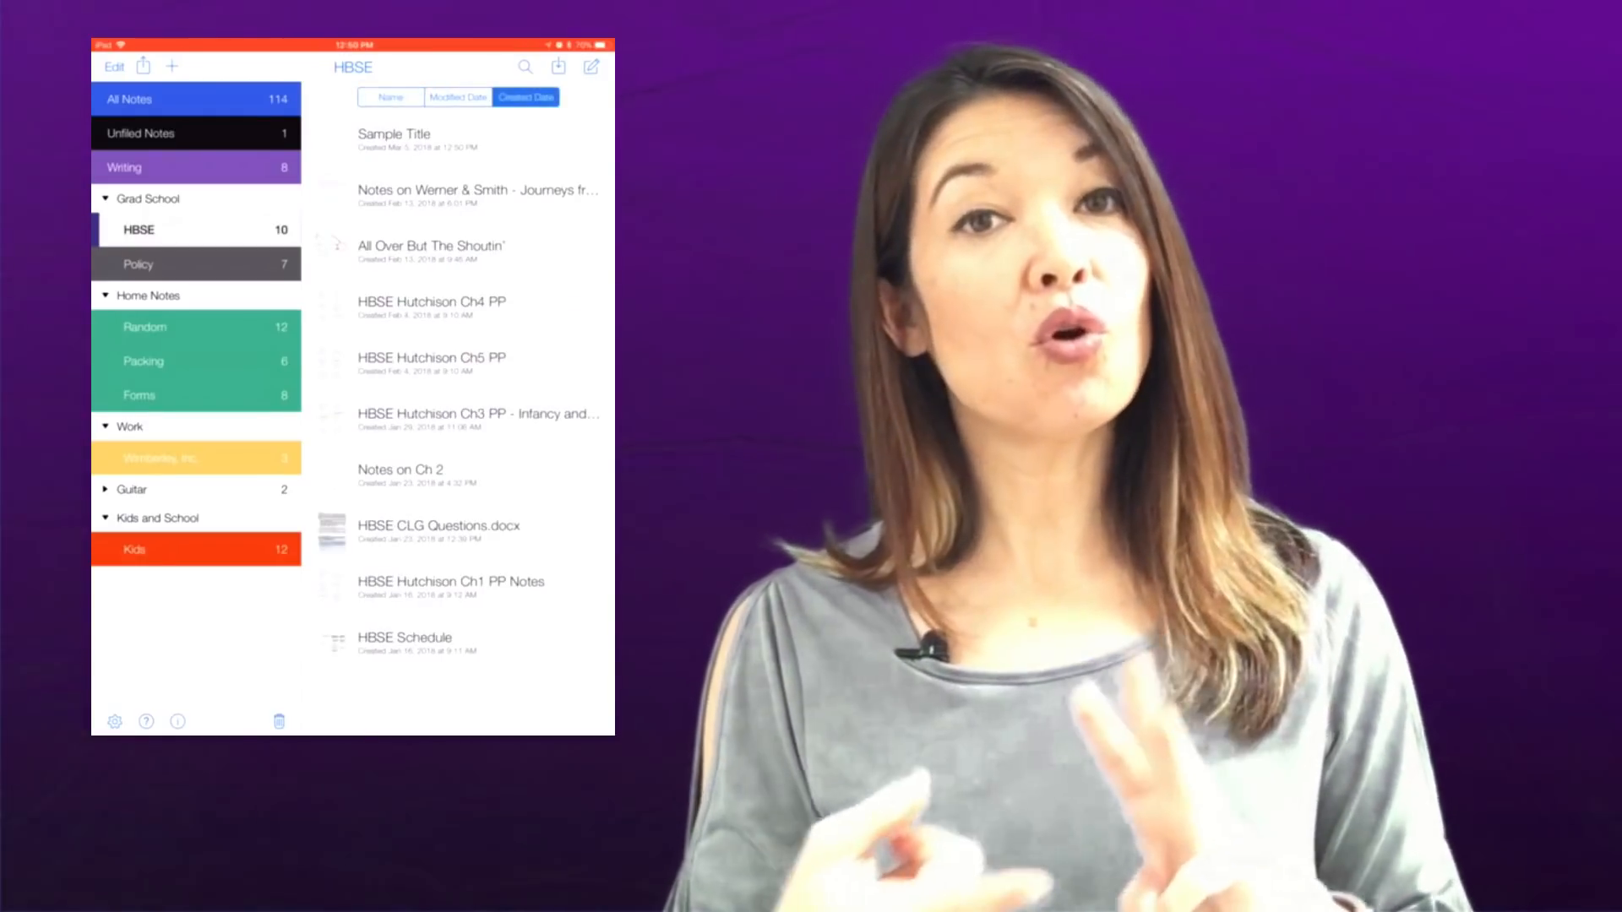
left_click(457, 96)
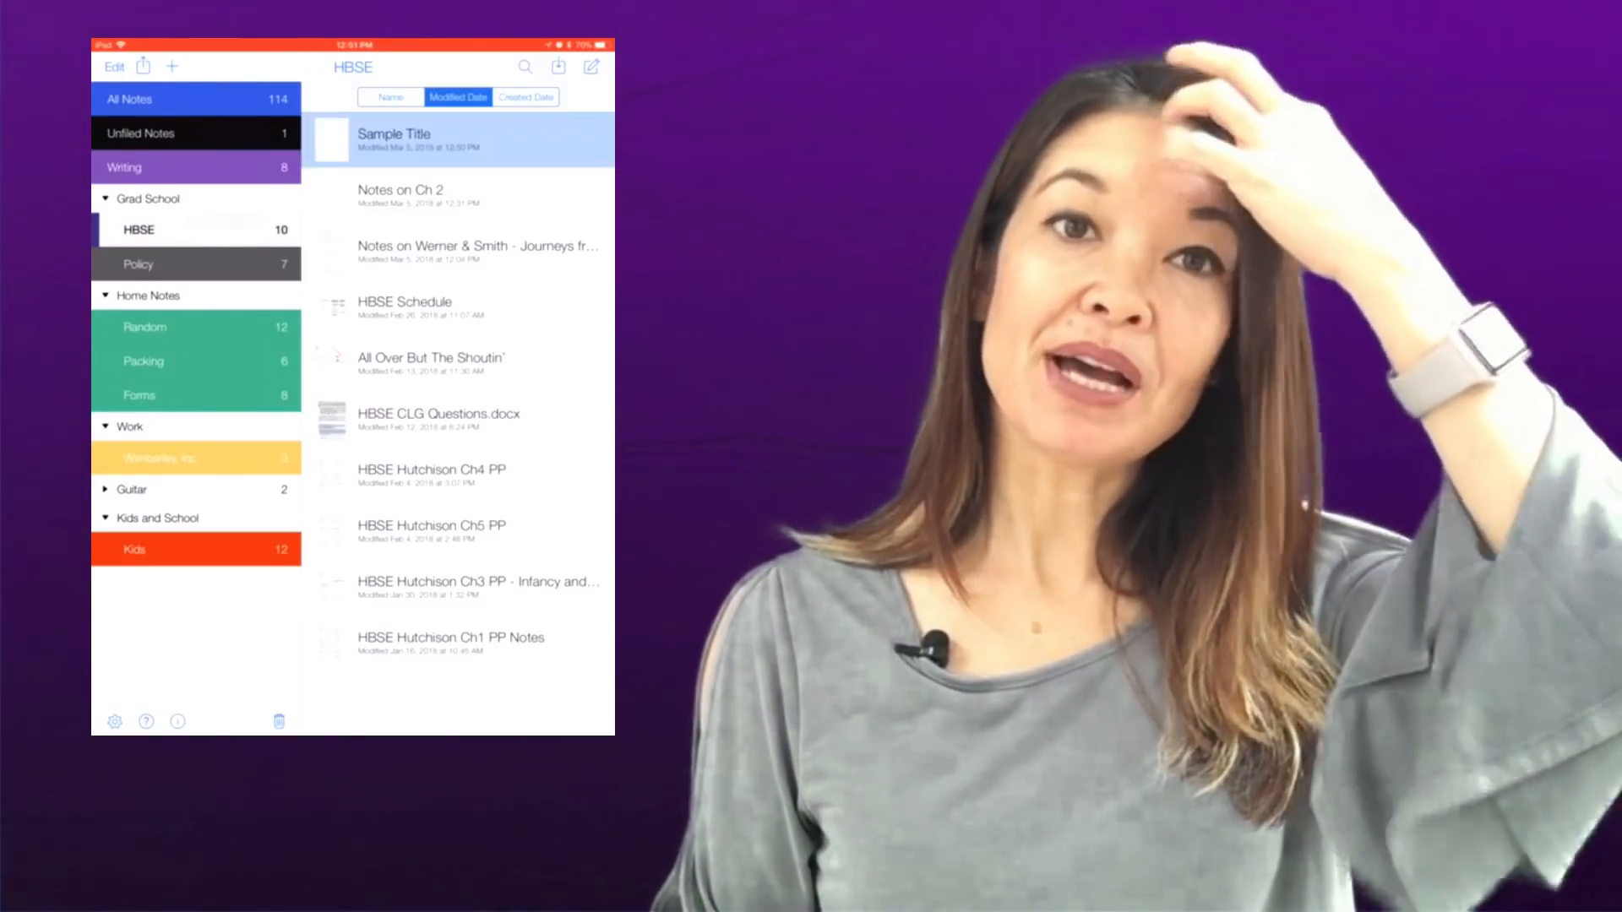
left_click(392, 140)
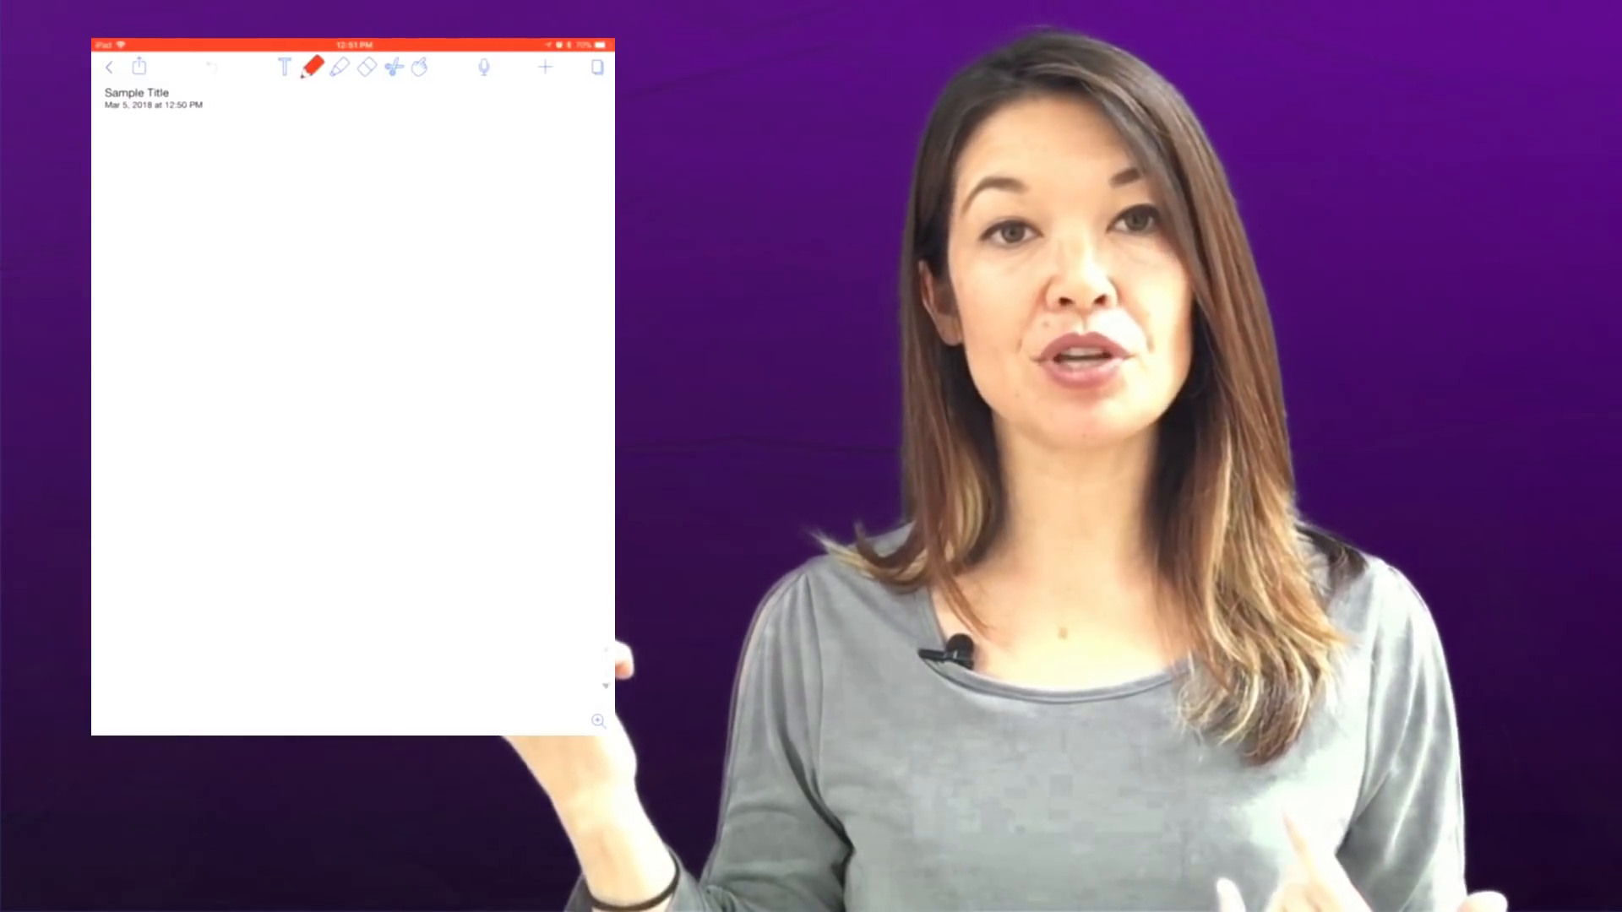
left_click(571, 68)
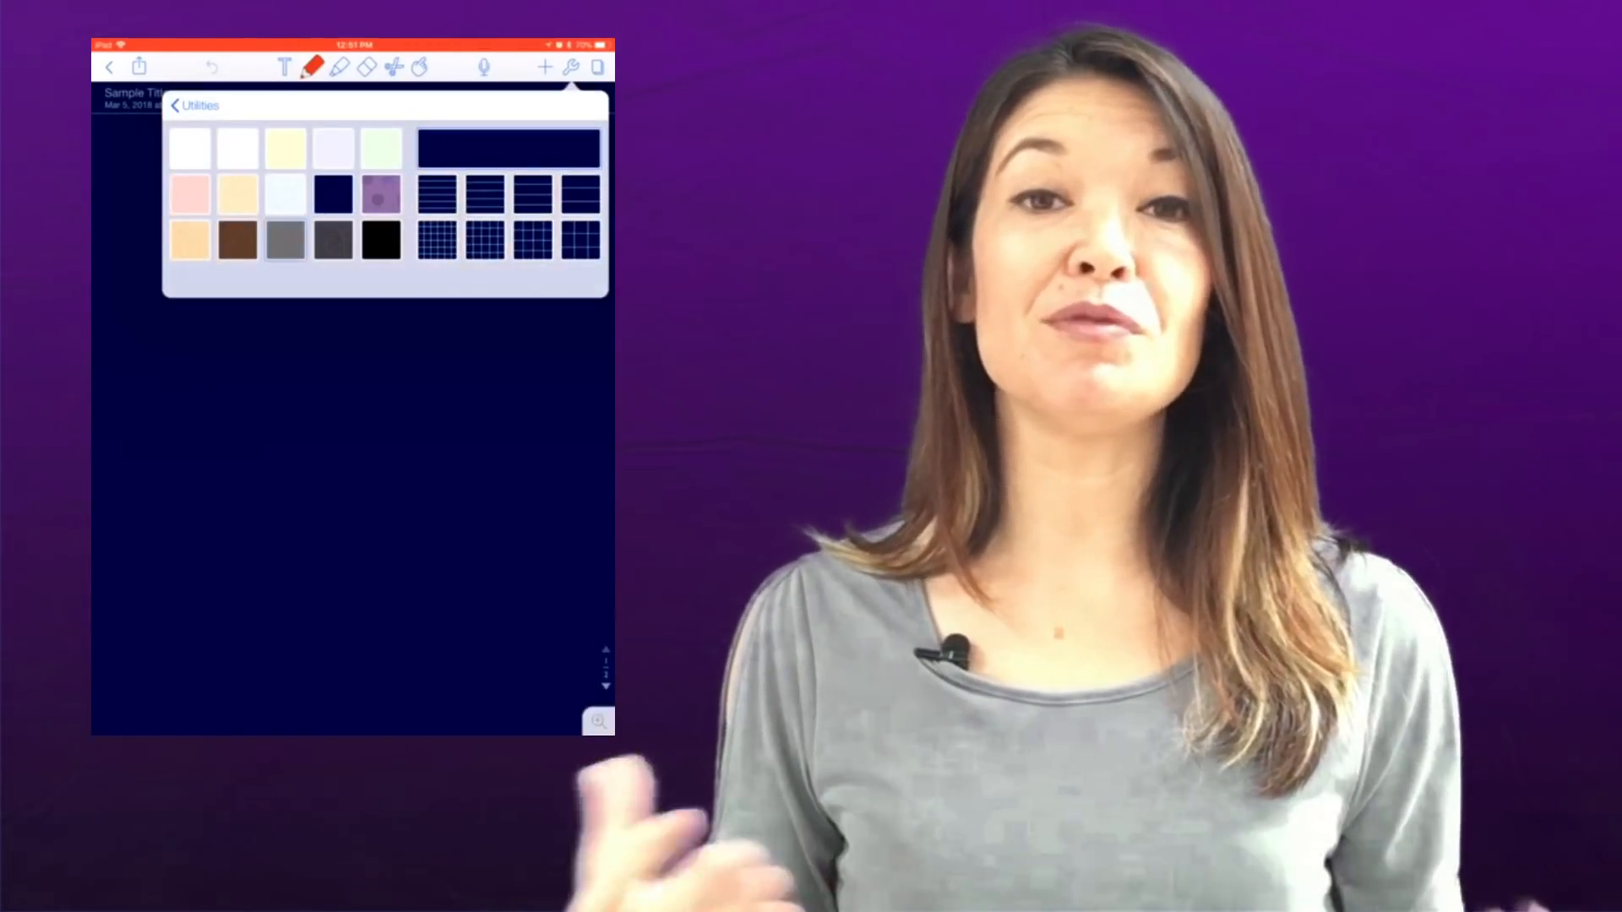
left_click(190, 147)
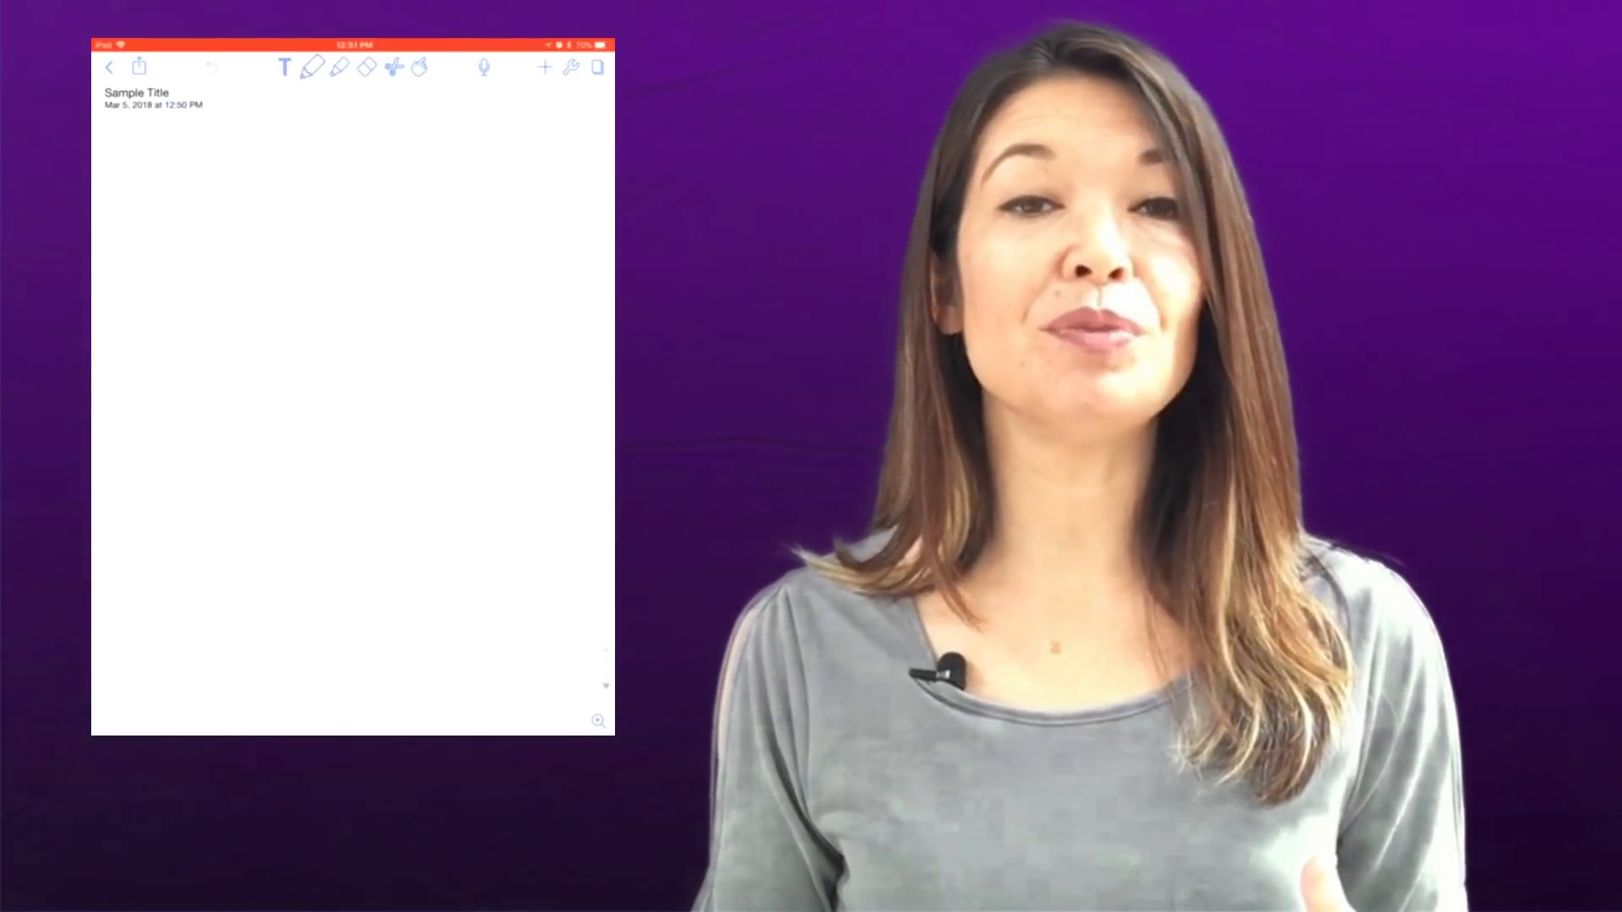
- Add a typed text box reading 'Khgj' on the page, then switch to the pen
left_click(285, 68)
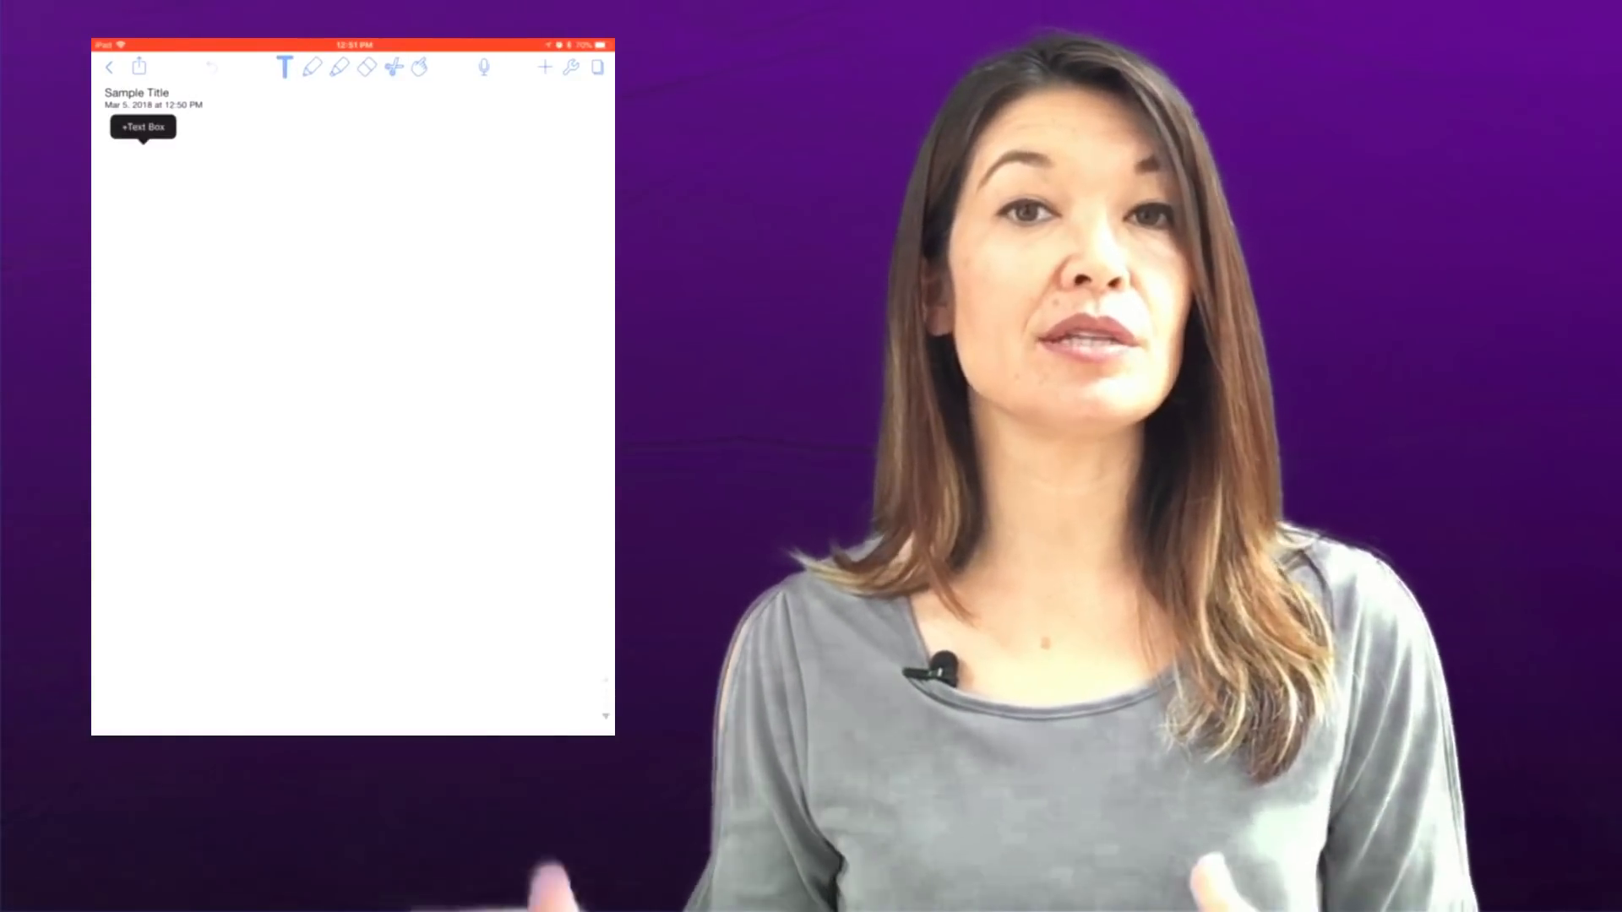
left_click(142, 126)
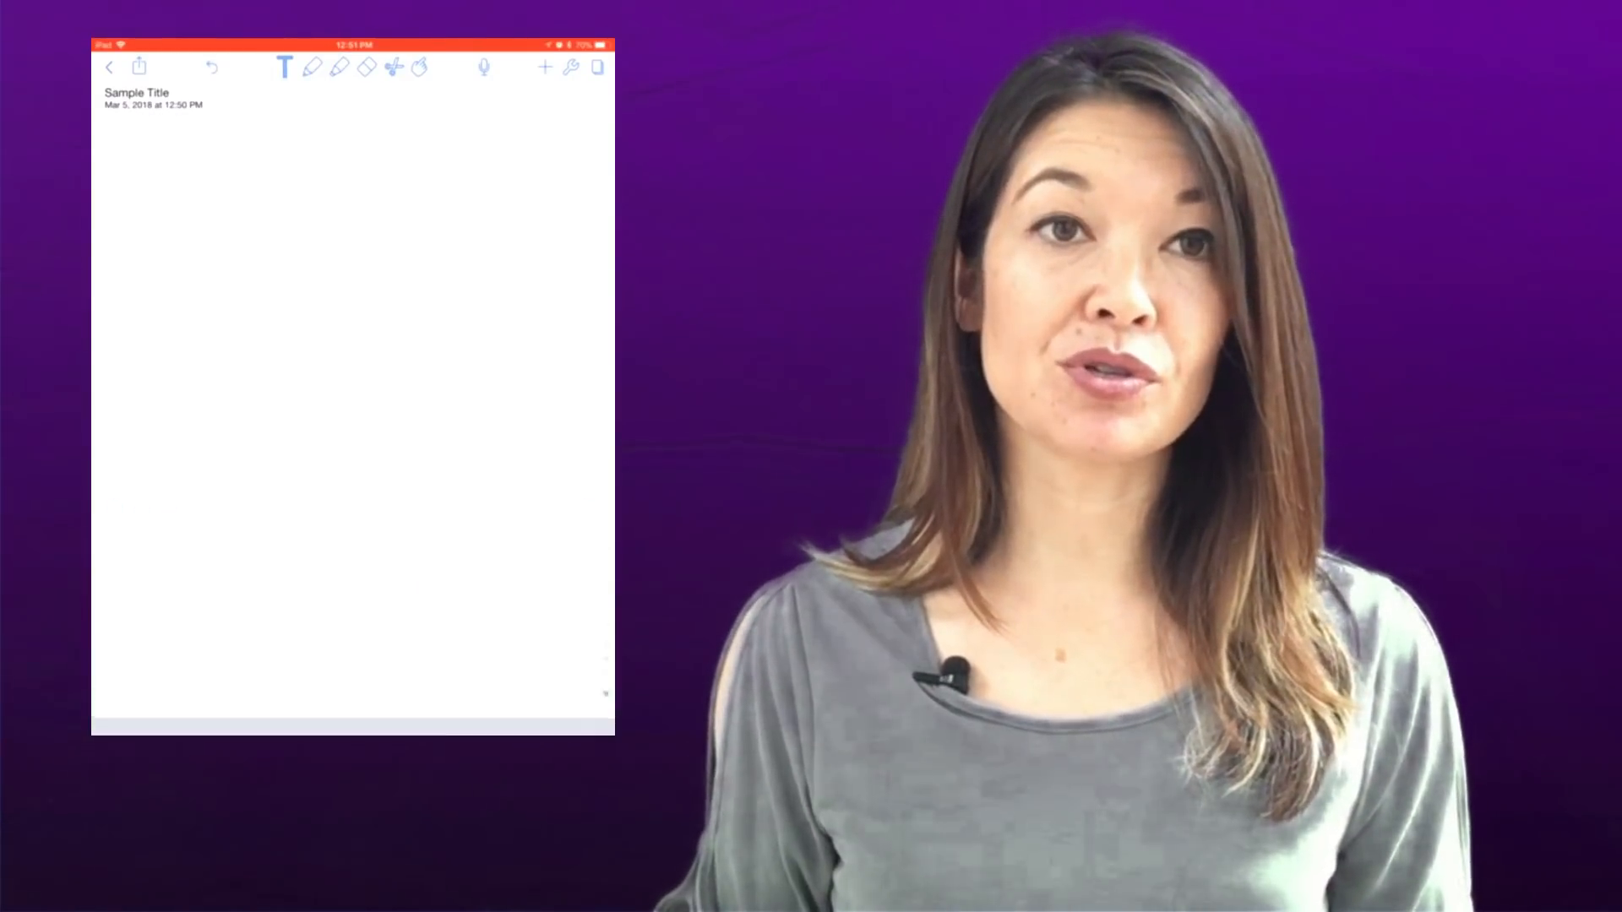
type("Khgj")
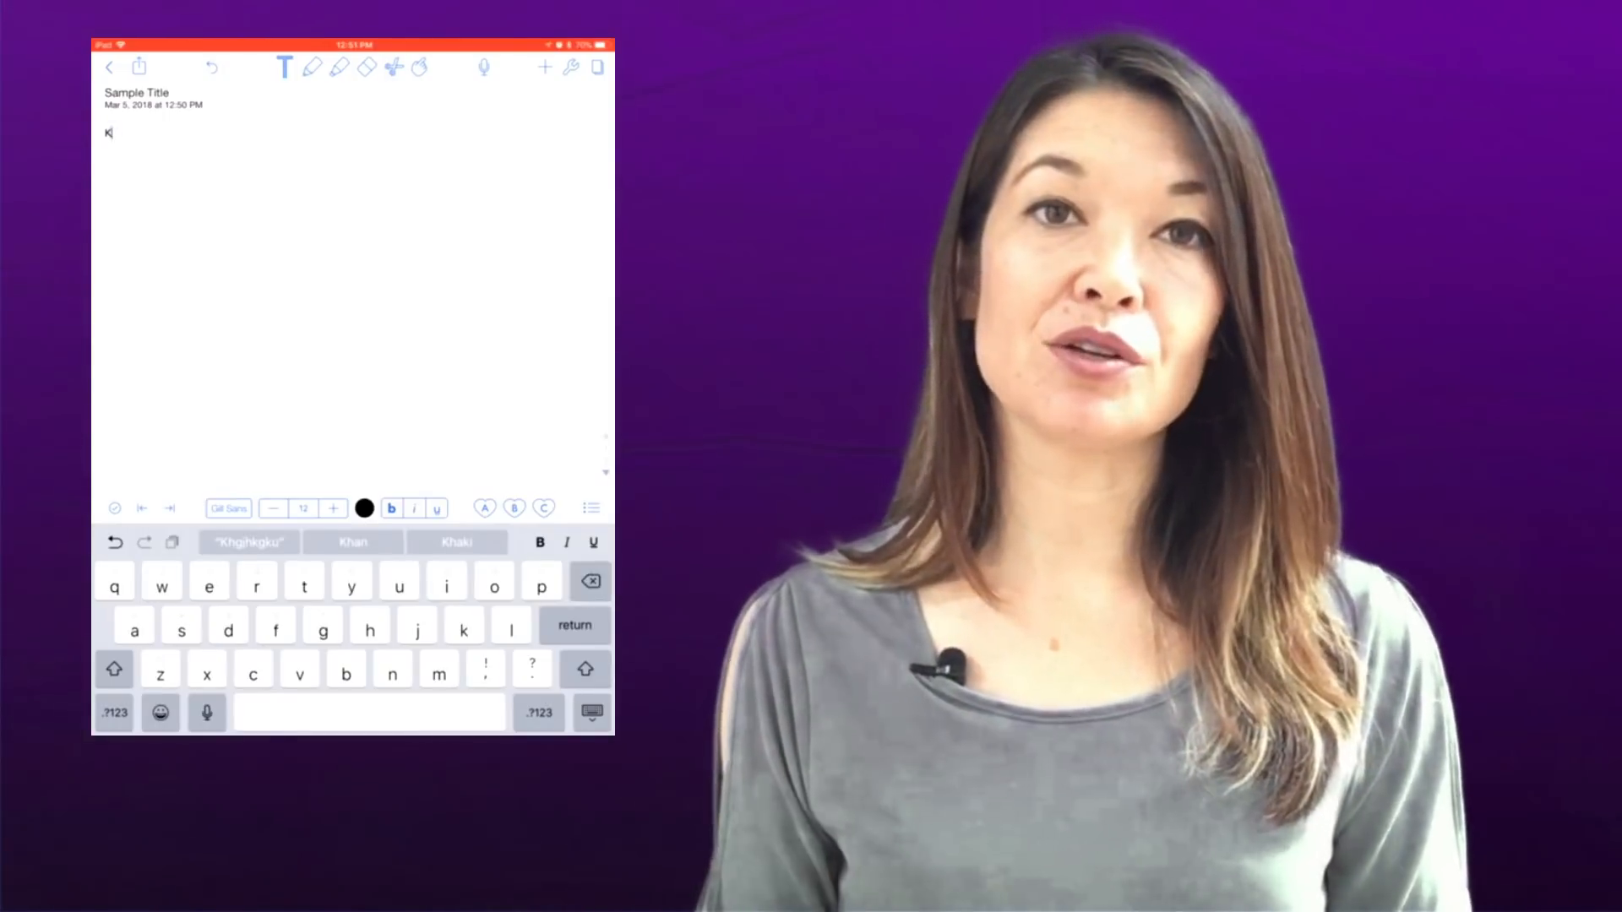
left_click(313, 68)
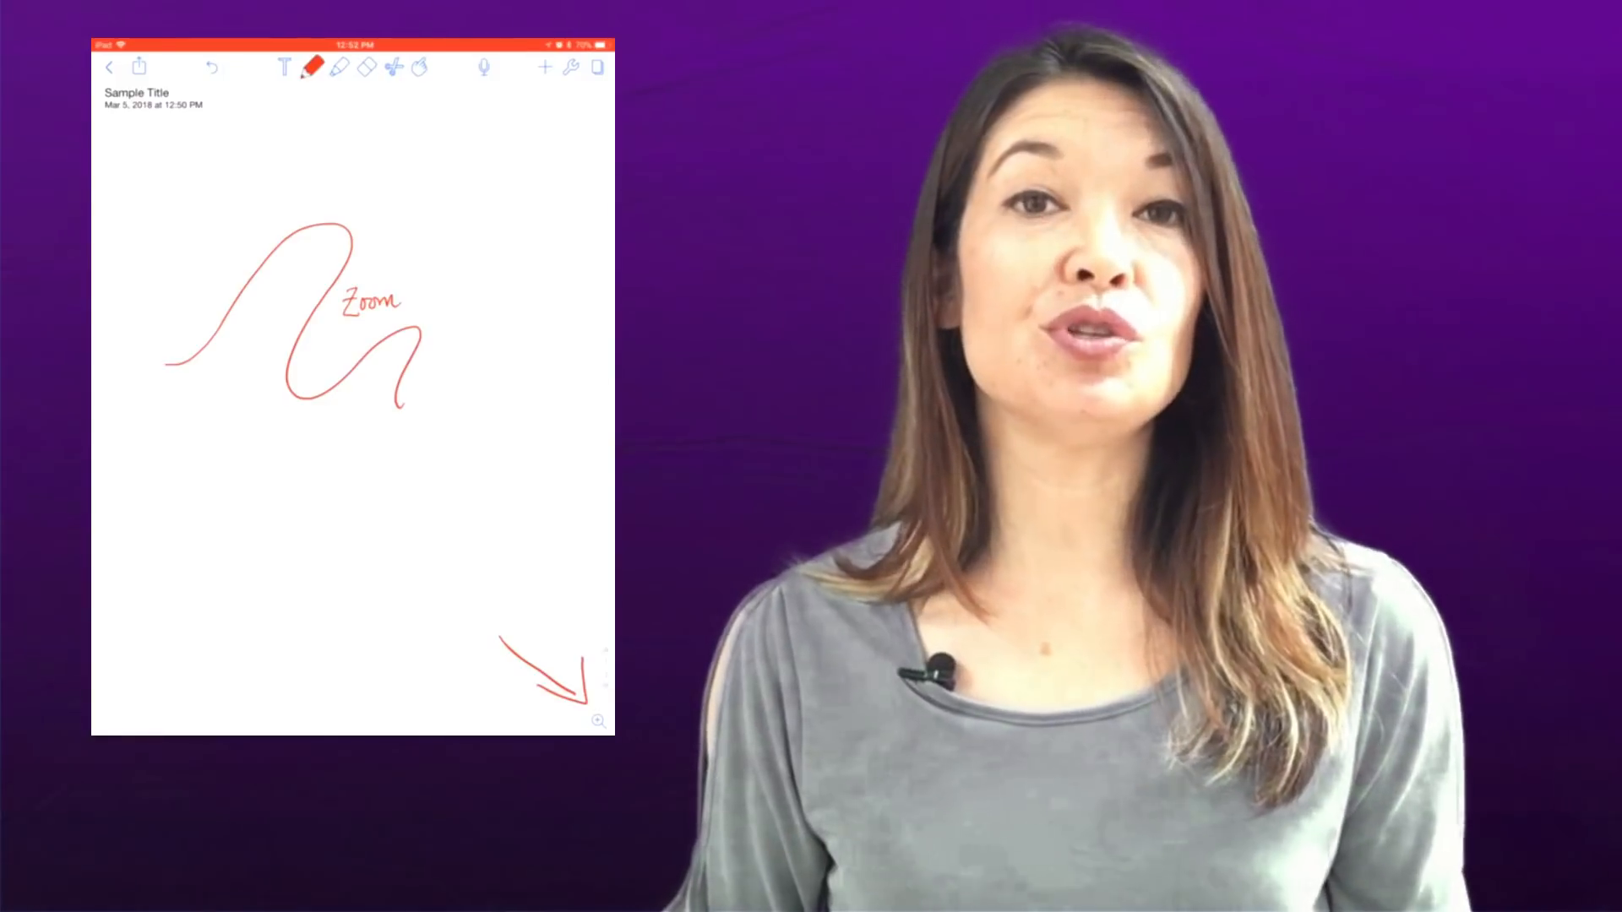
- Lasso and move the squiggle and 'Zoom' word, then erase all drawings
left_click(335, 66)
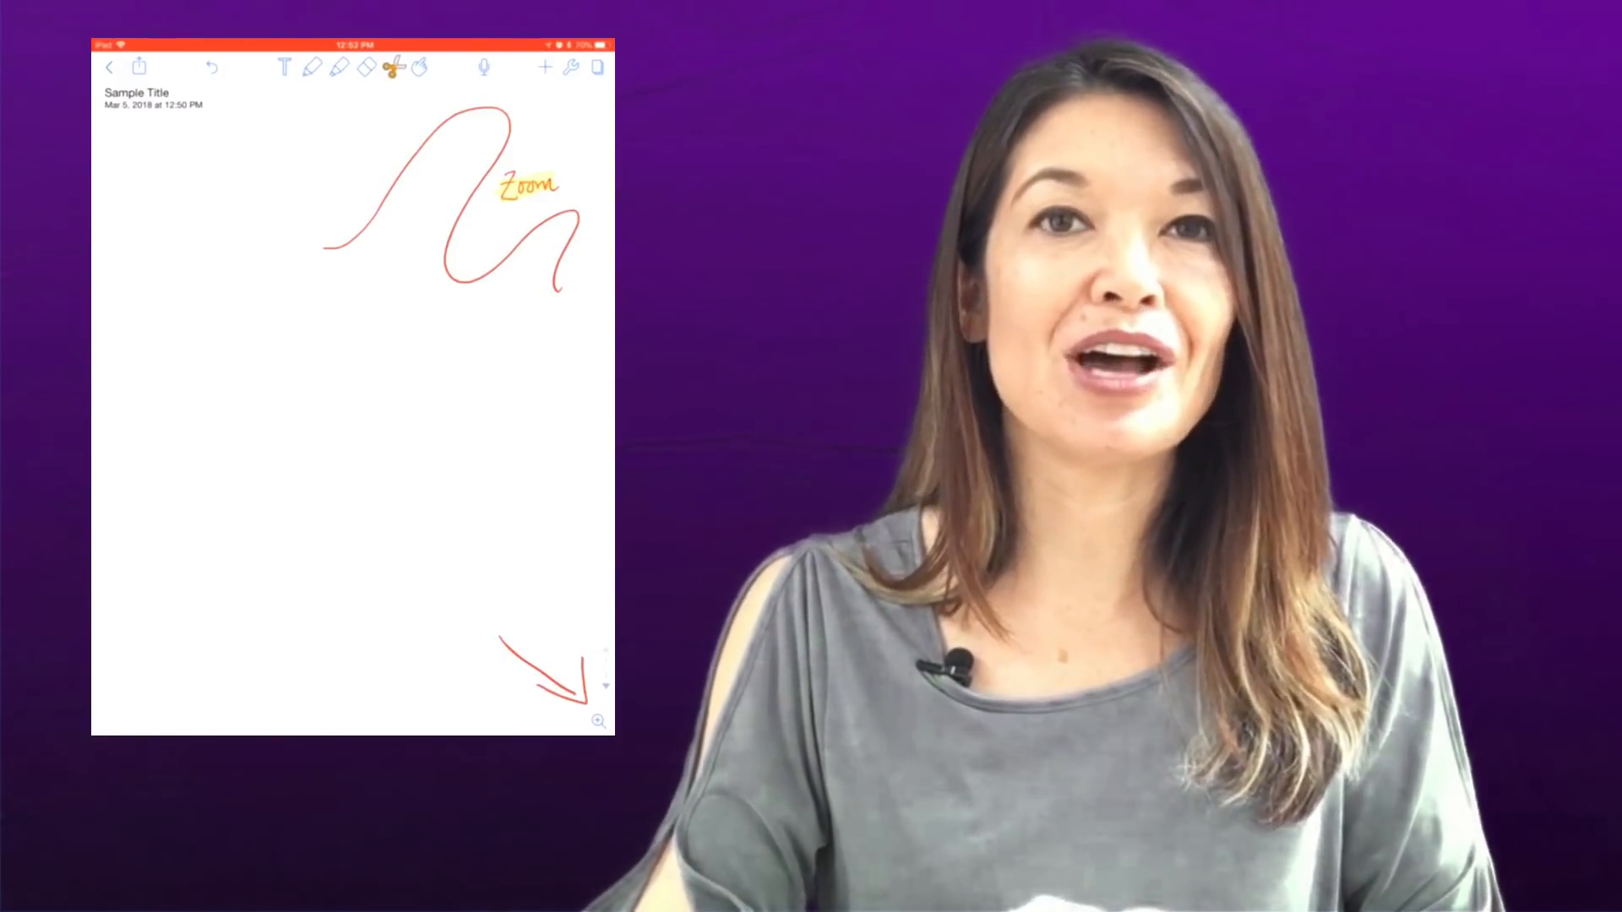
left_click(392, 68)
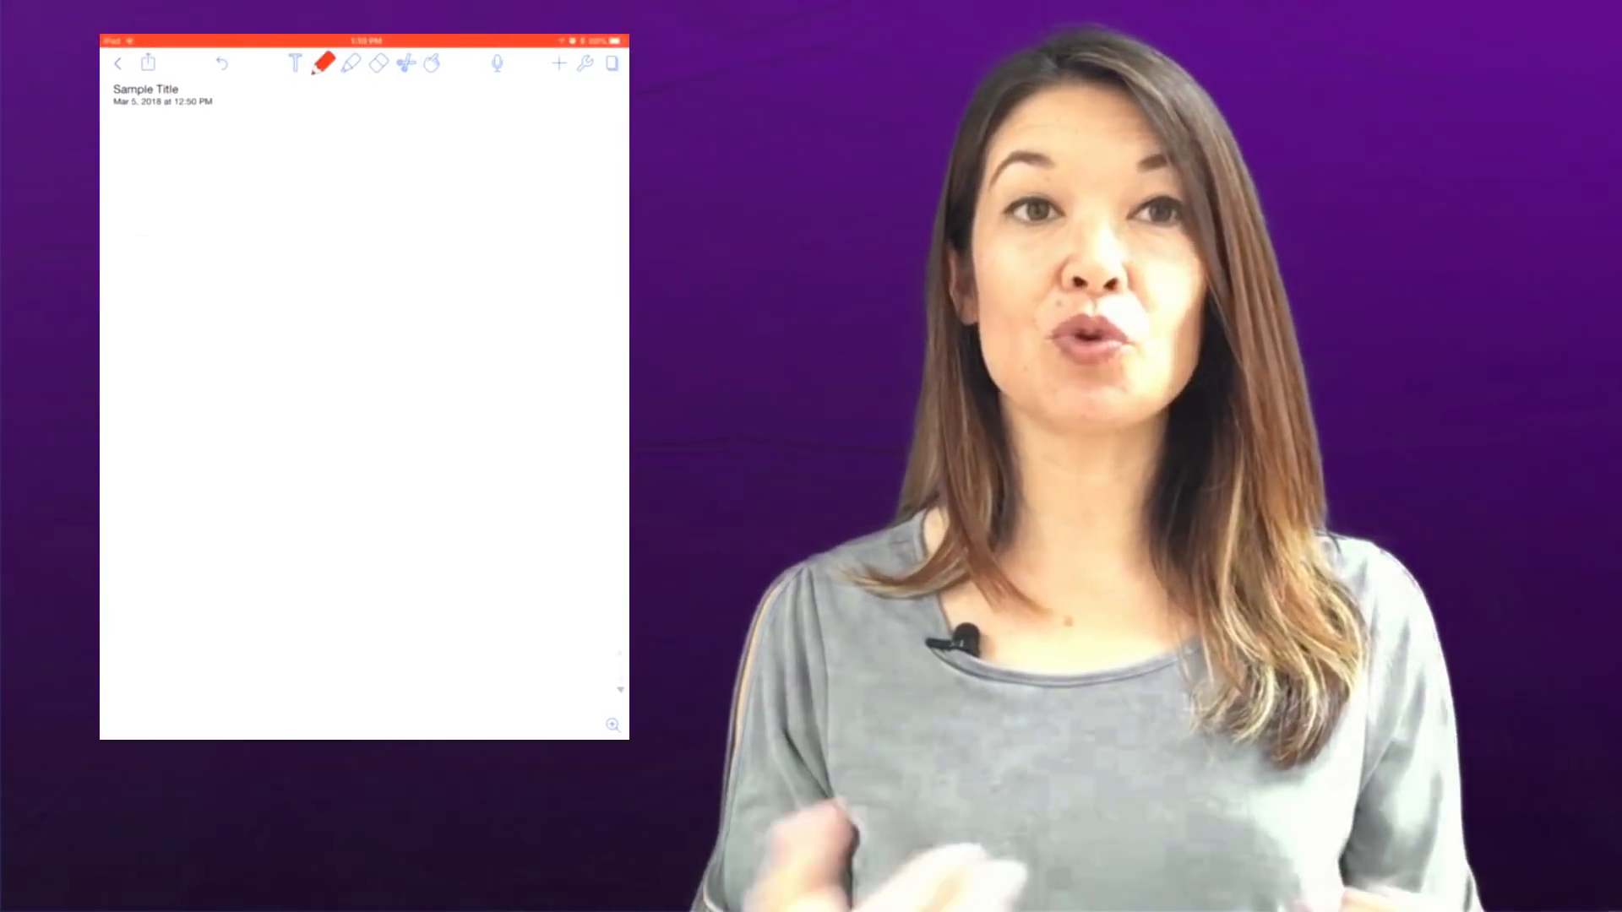
- Open the Media insert menu and browse the Photo Library albums
left_click(556, 64)
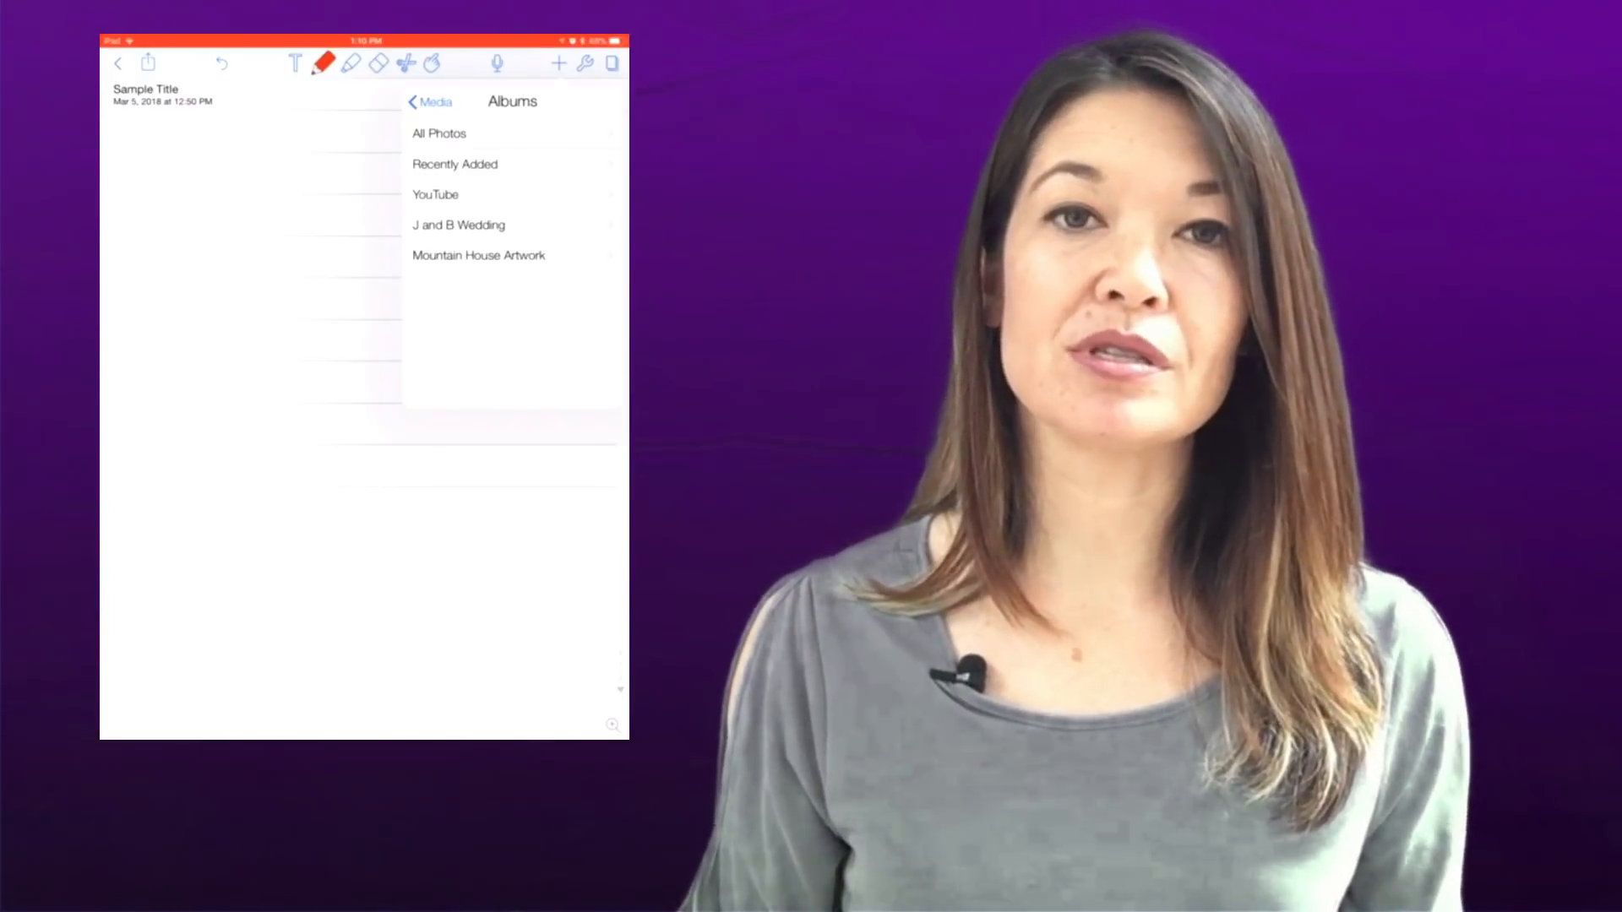
left_click(432, 102)
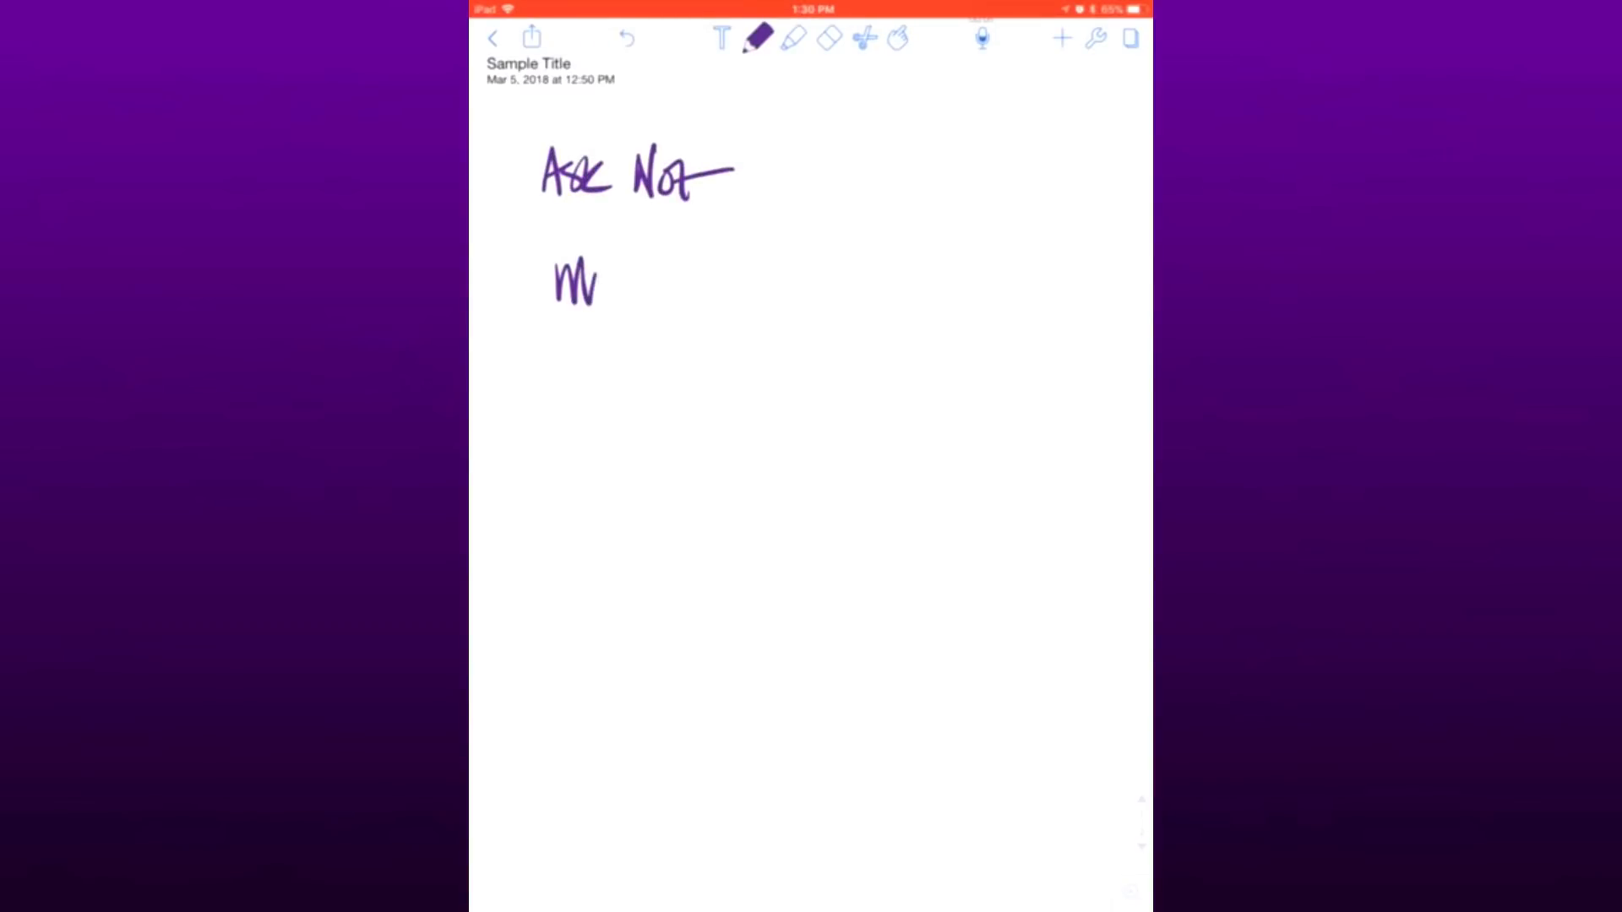
- Handwrite the quote lines 'What your country' and 'Can do for you' below 'Ask Not'
left_click_drag(600, 284, 740, 305)
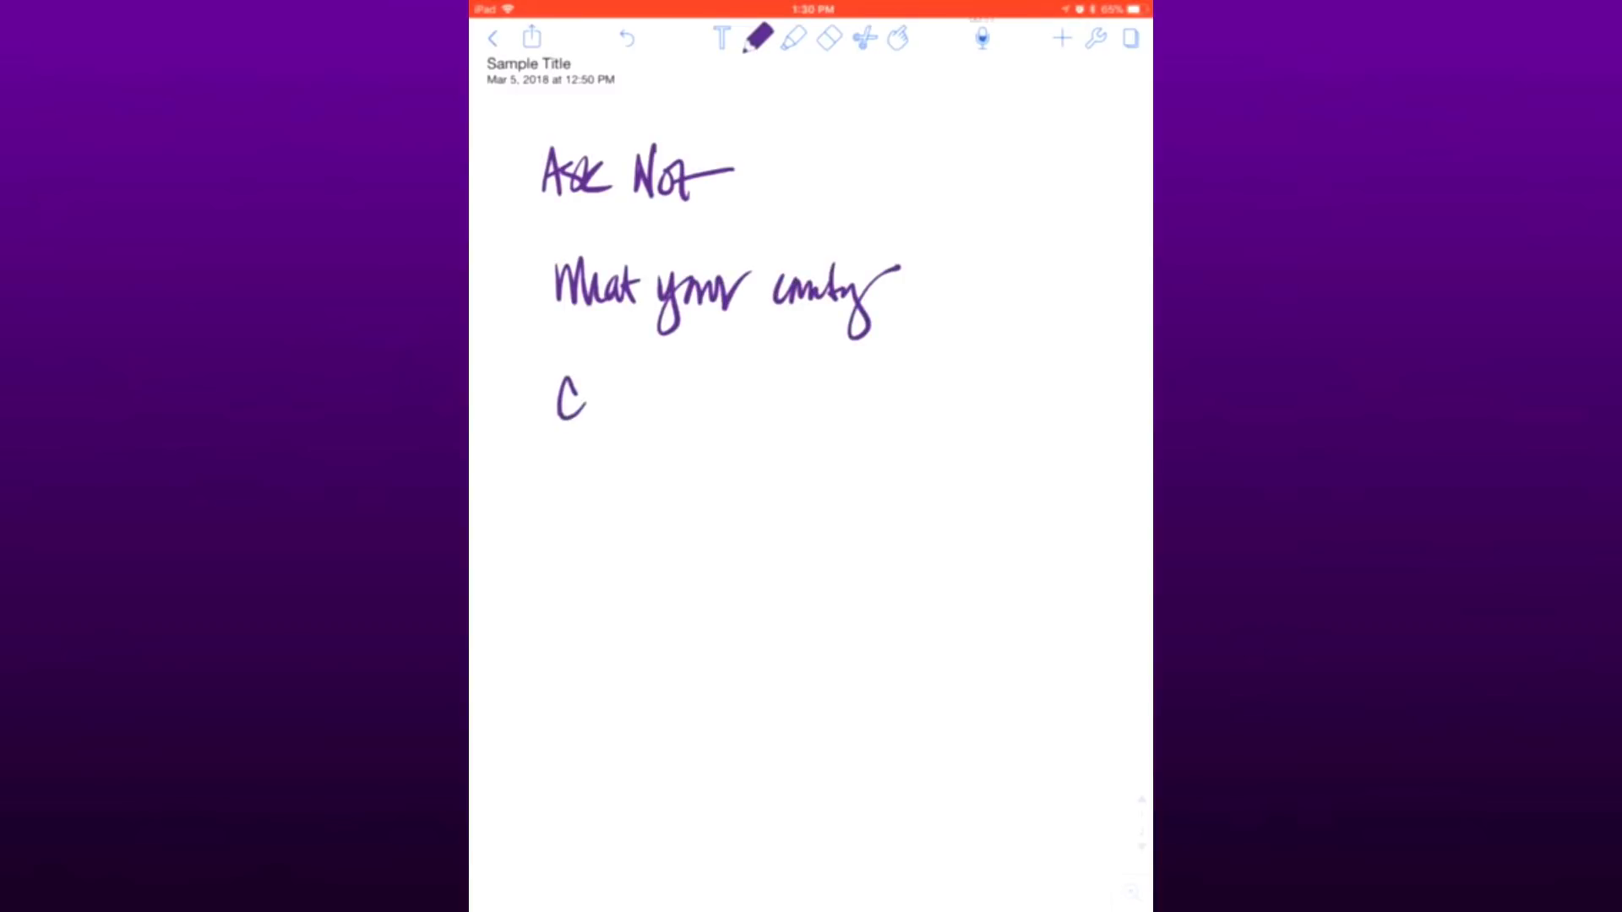
left_click_drag(558, 398, 740, 404)
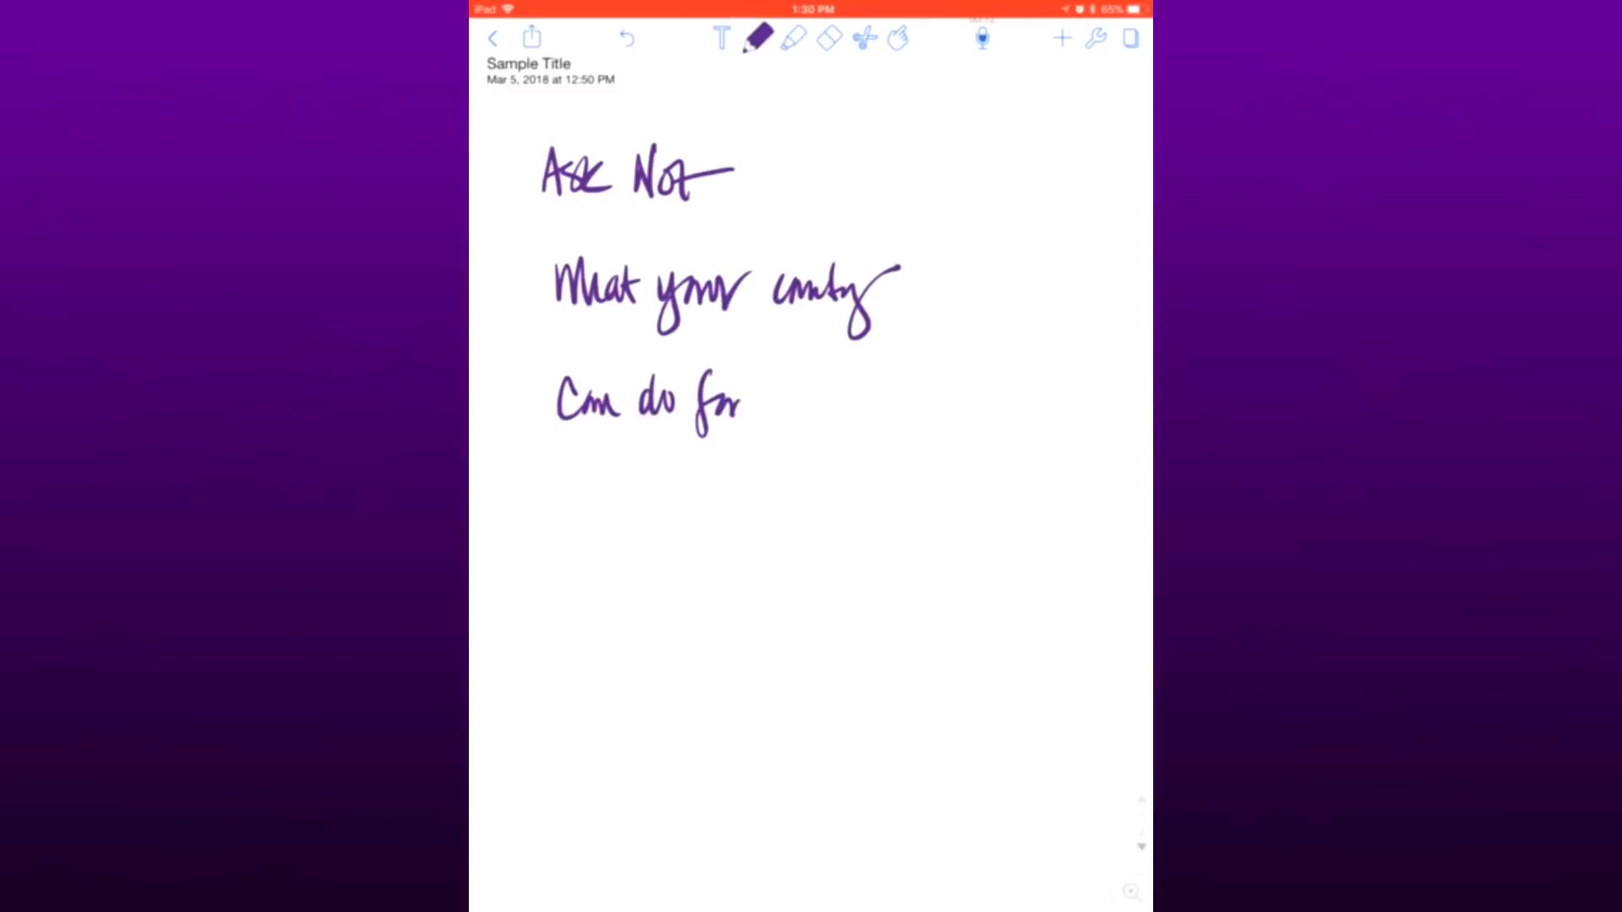
left_click_drag(765, 404, 911, 404)
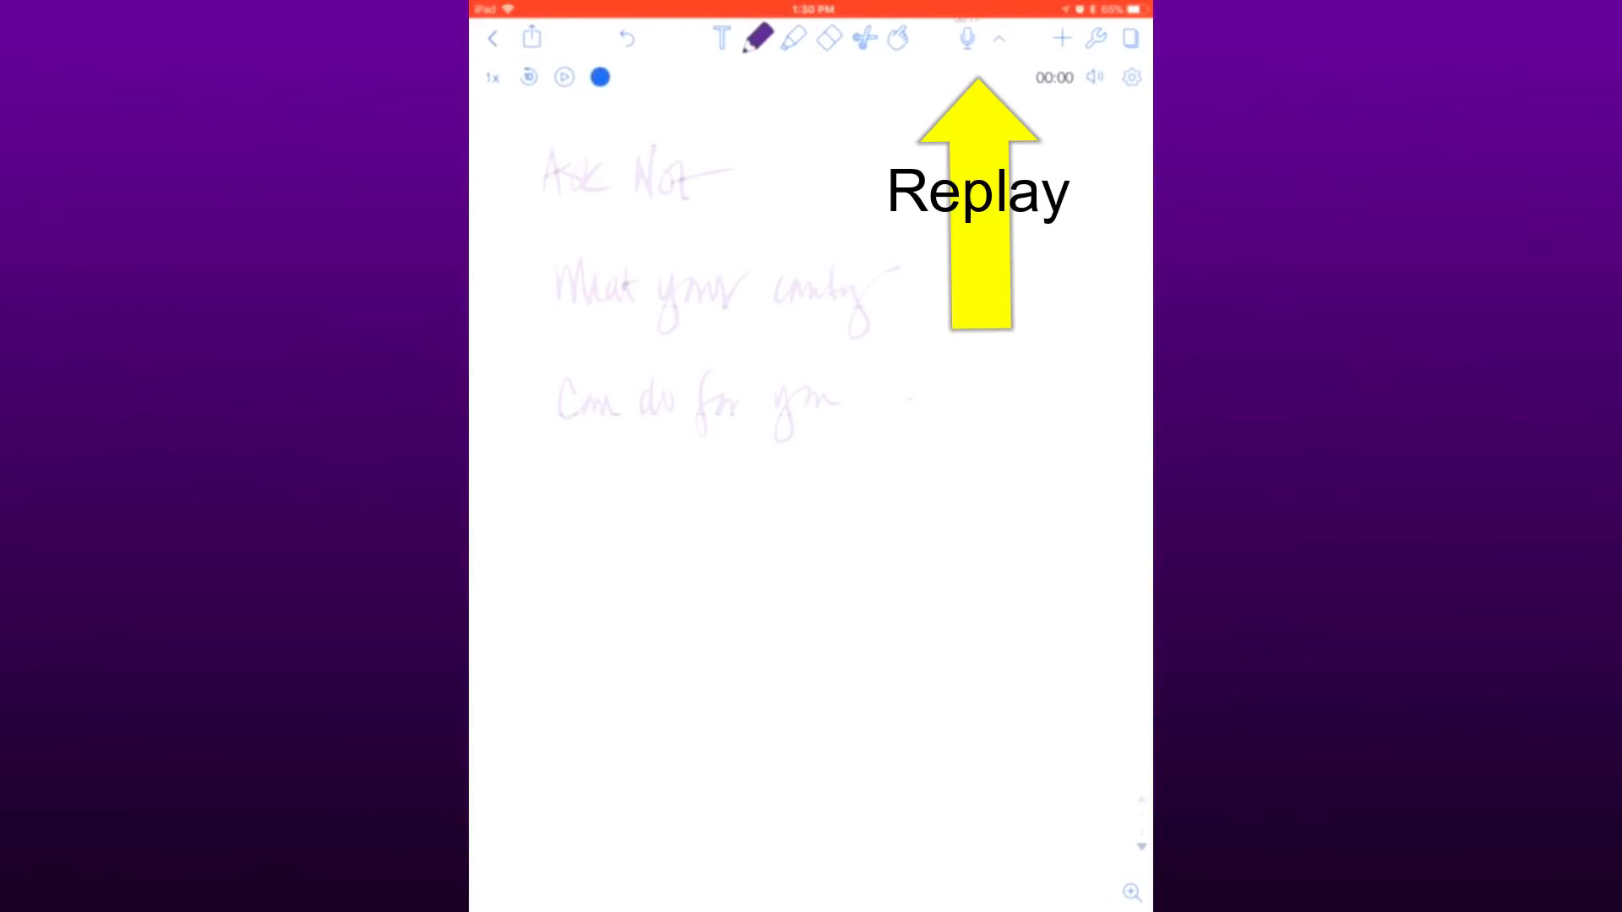
- Open the Media insert options beneath the drawn rectangle and circle
left_click(563, 77)
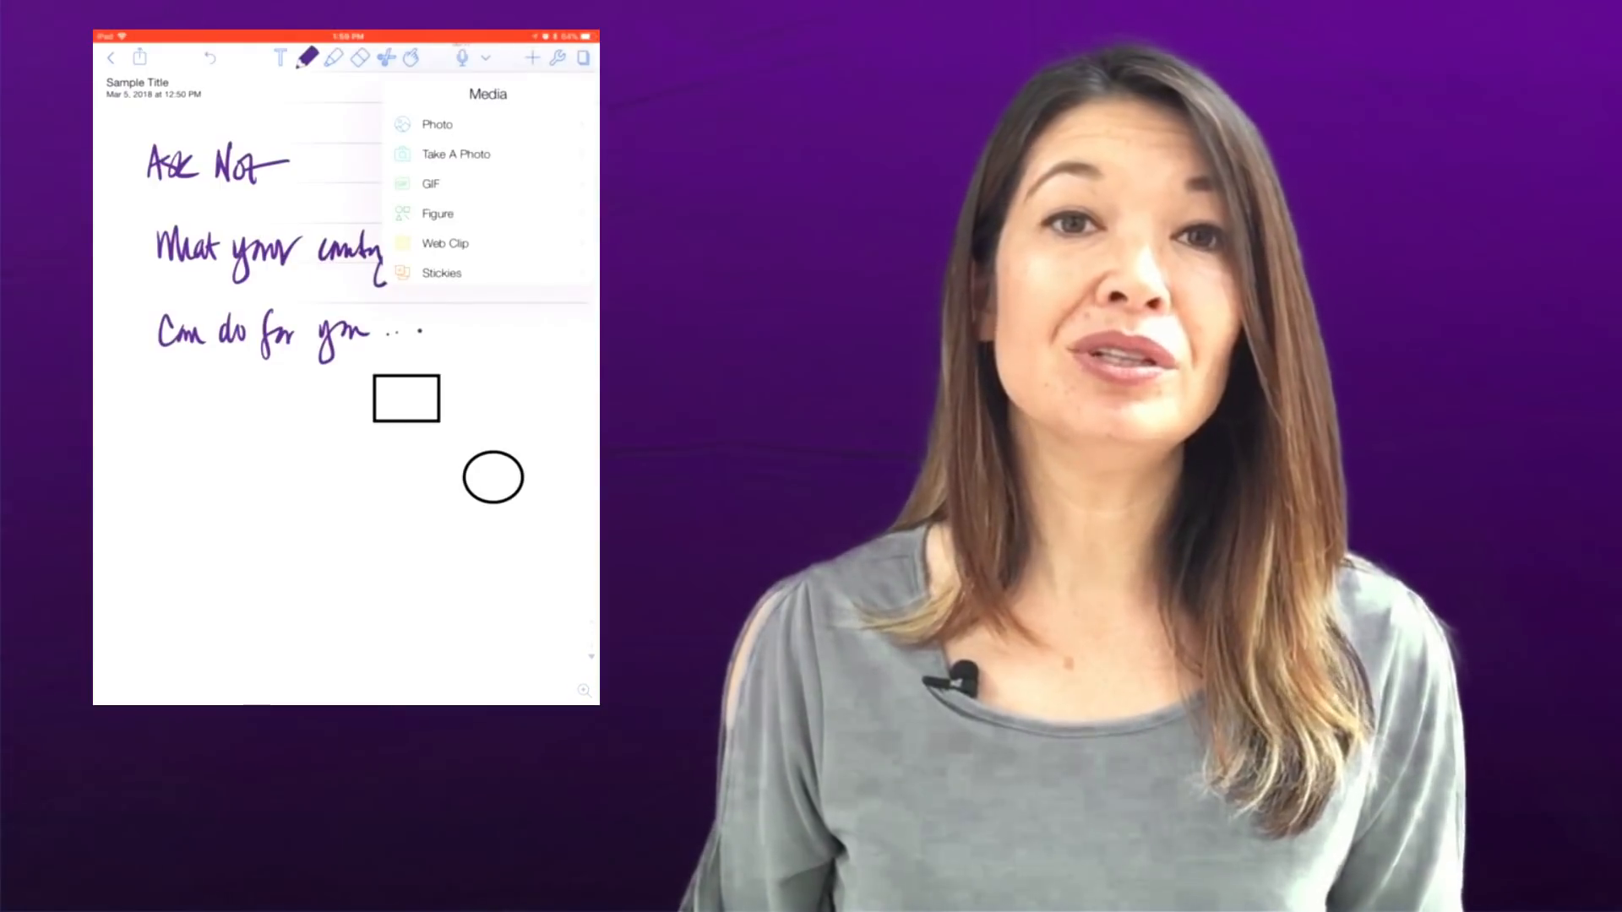
- Insert a yellow sticky note reading 'Sticky Note' and show all page thumbnails
left_click(442, 273)
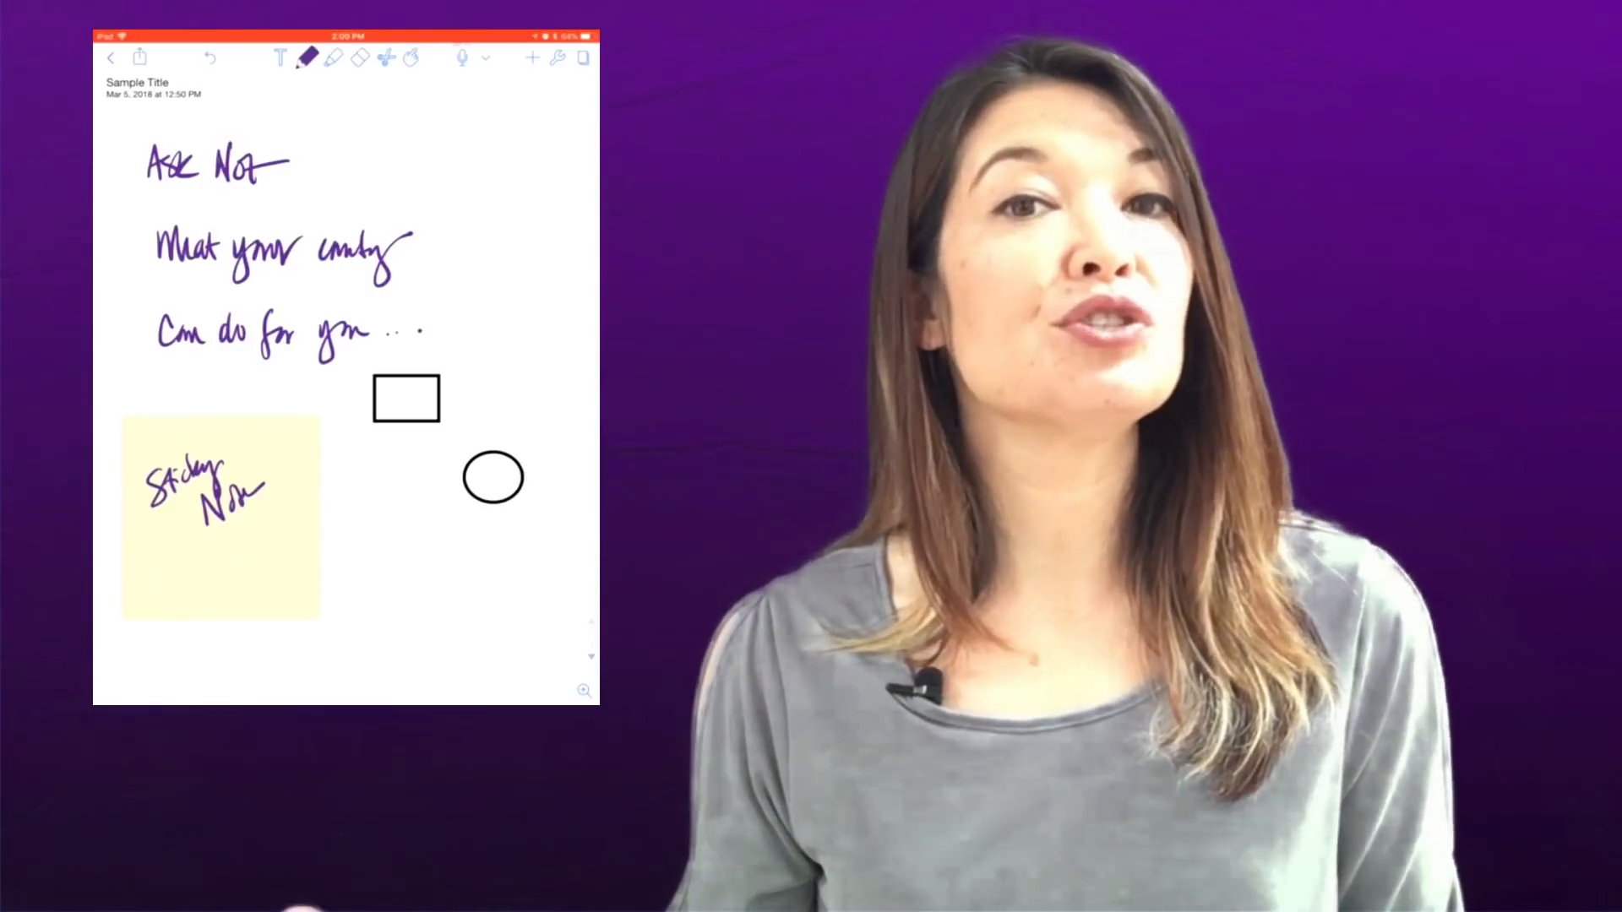
left_click(582, 58)
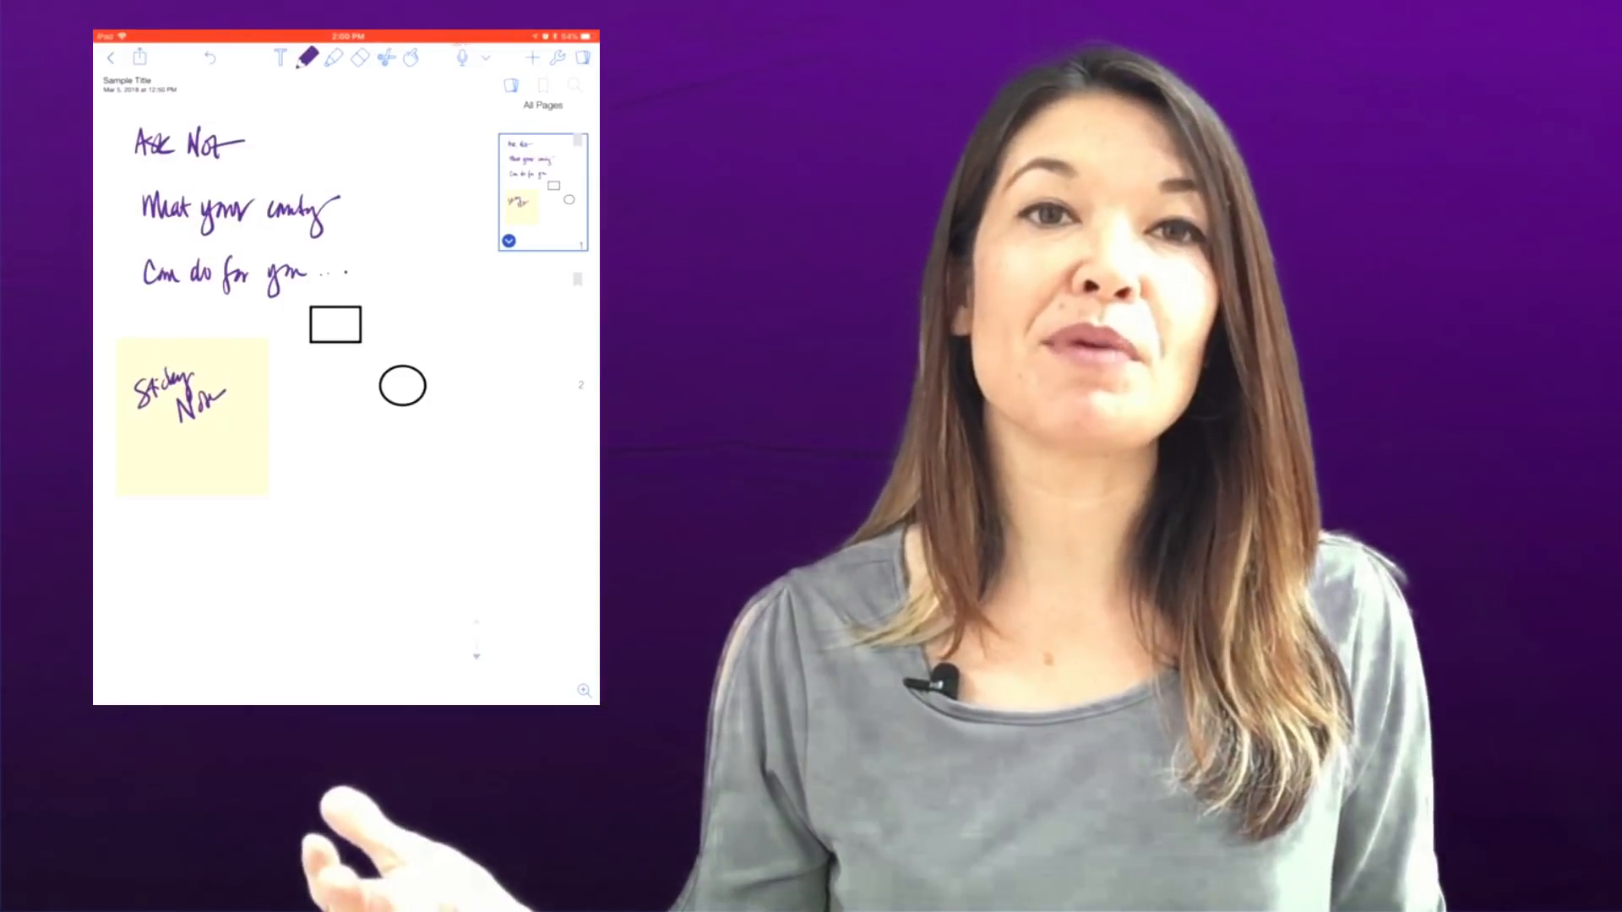
- Switch the sidebar to Bookmarks and back to All Pages, then open Send to
left_click(542, 86)
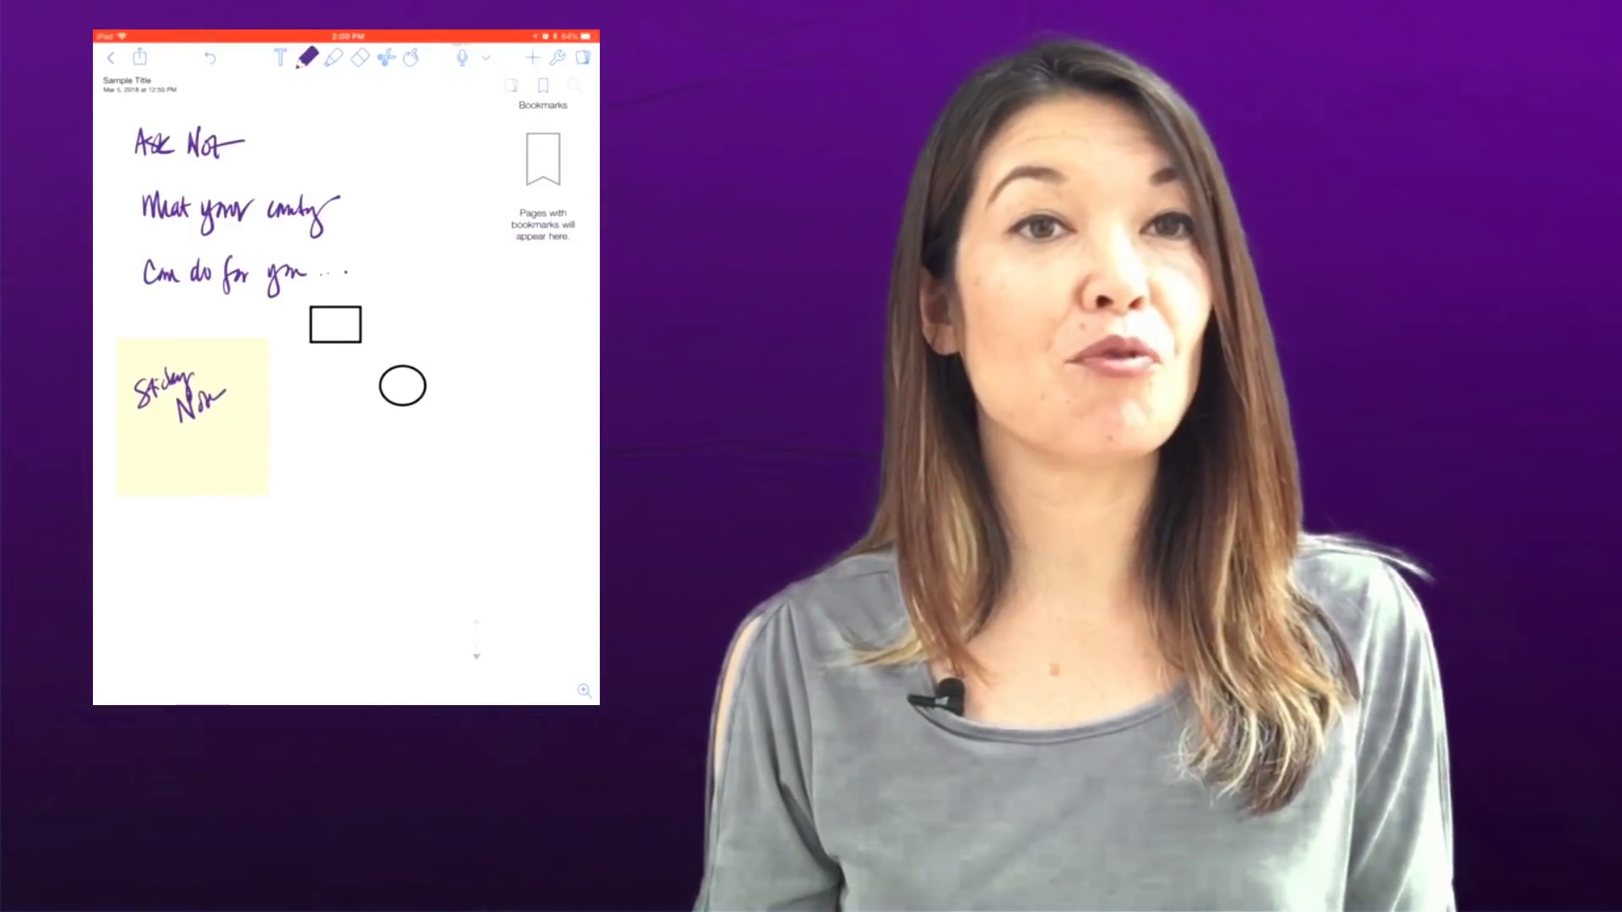
left_click(511, 84)
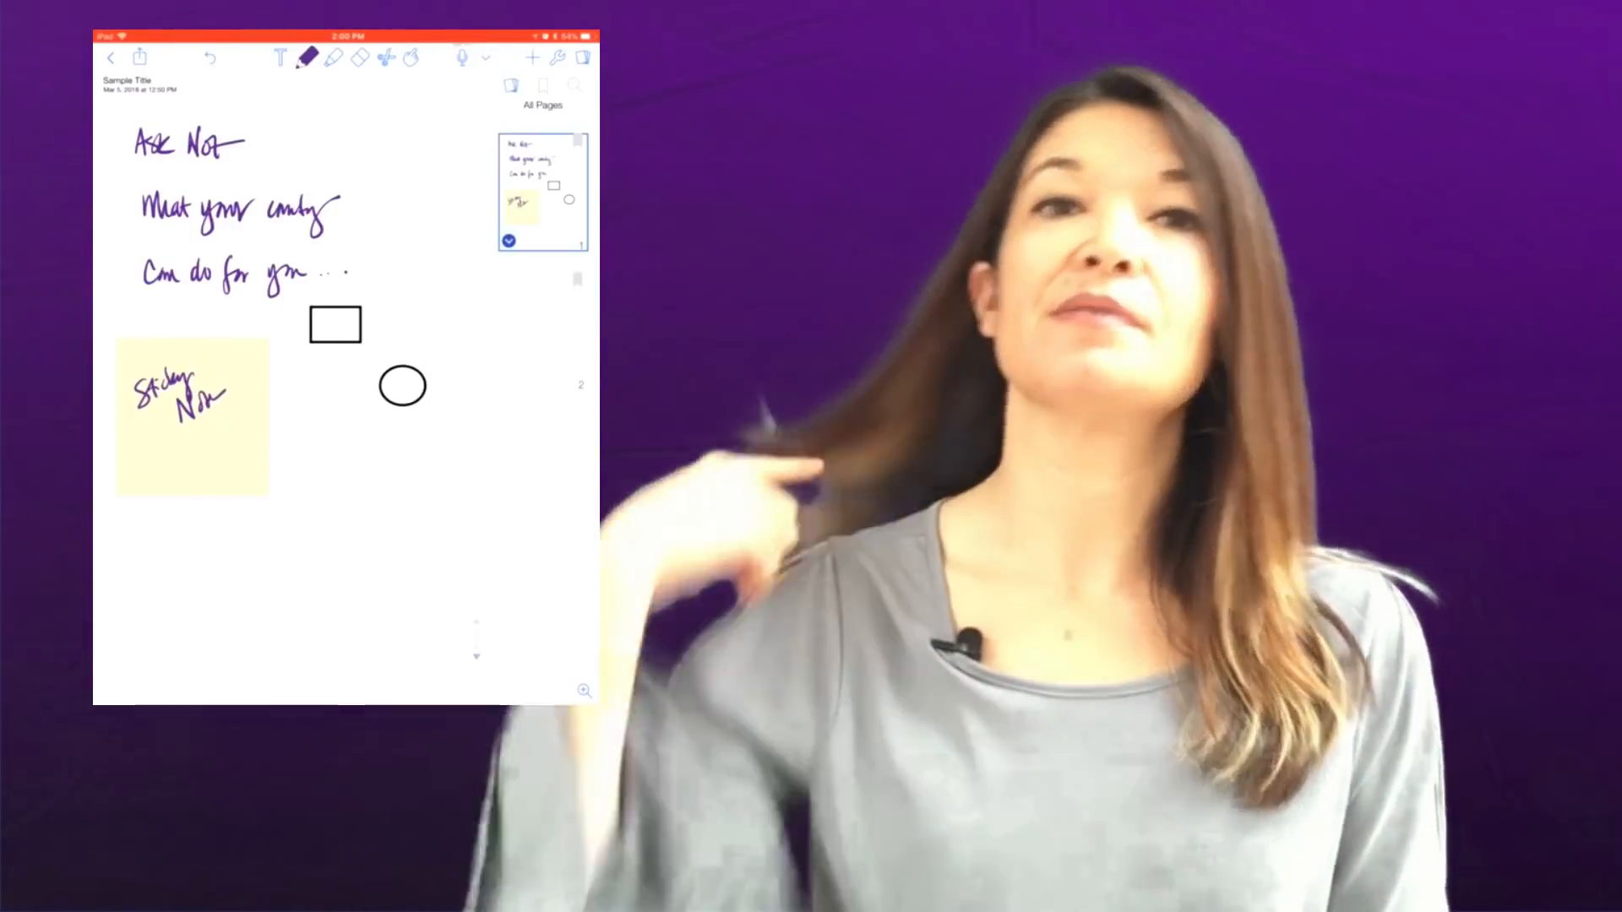
left_click(138, 56)
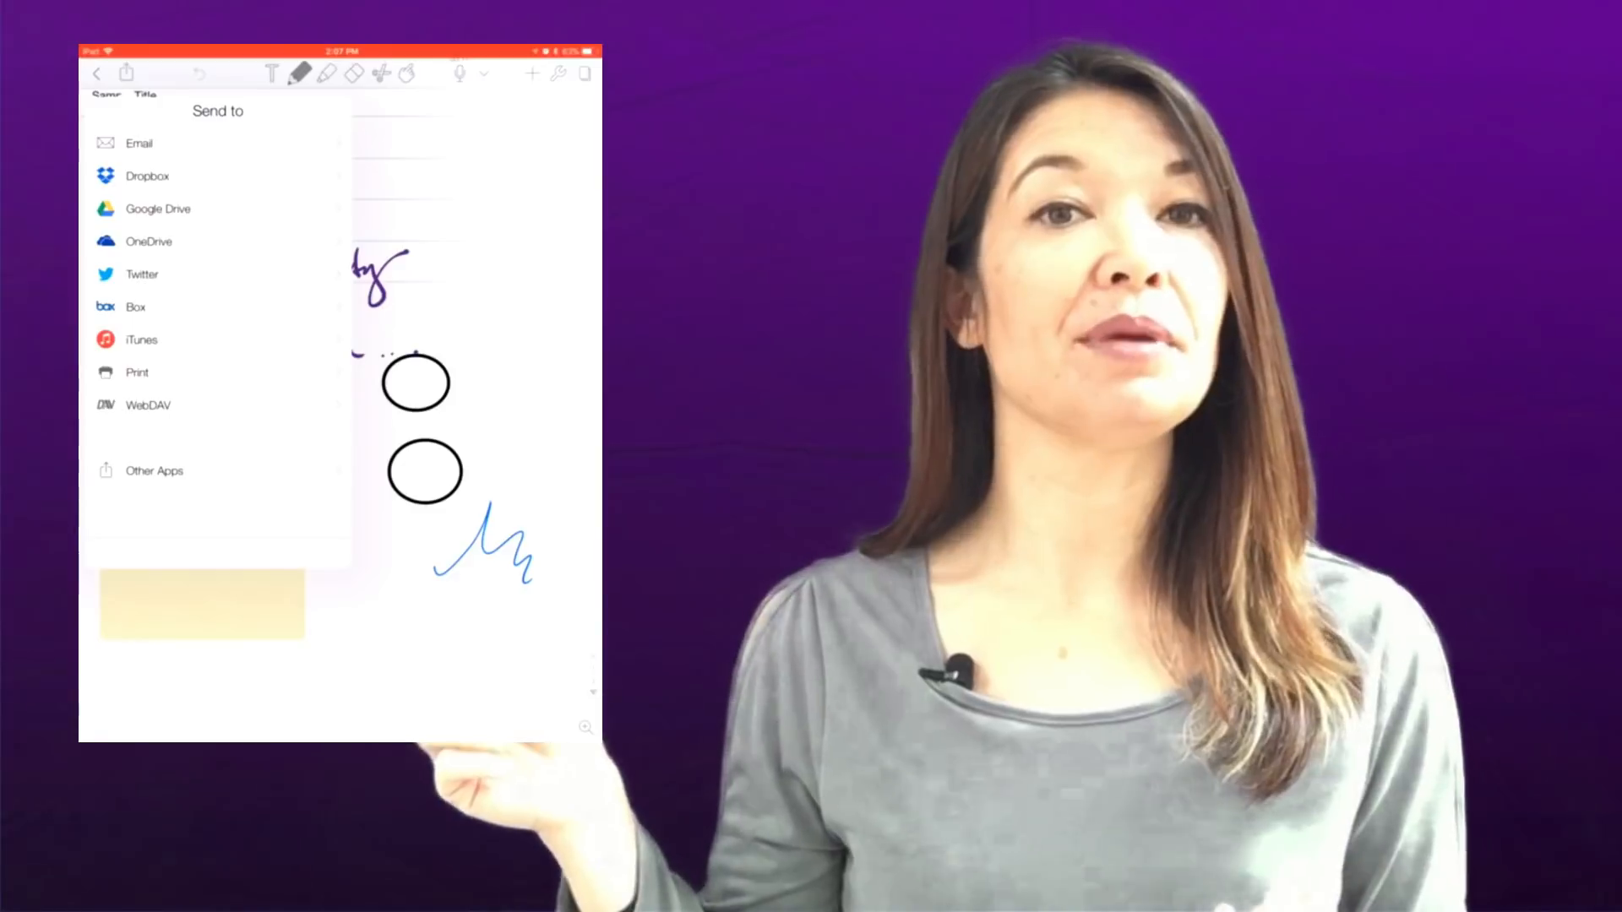
left_click(137, 143)
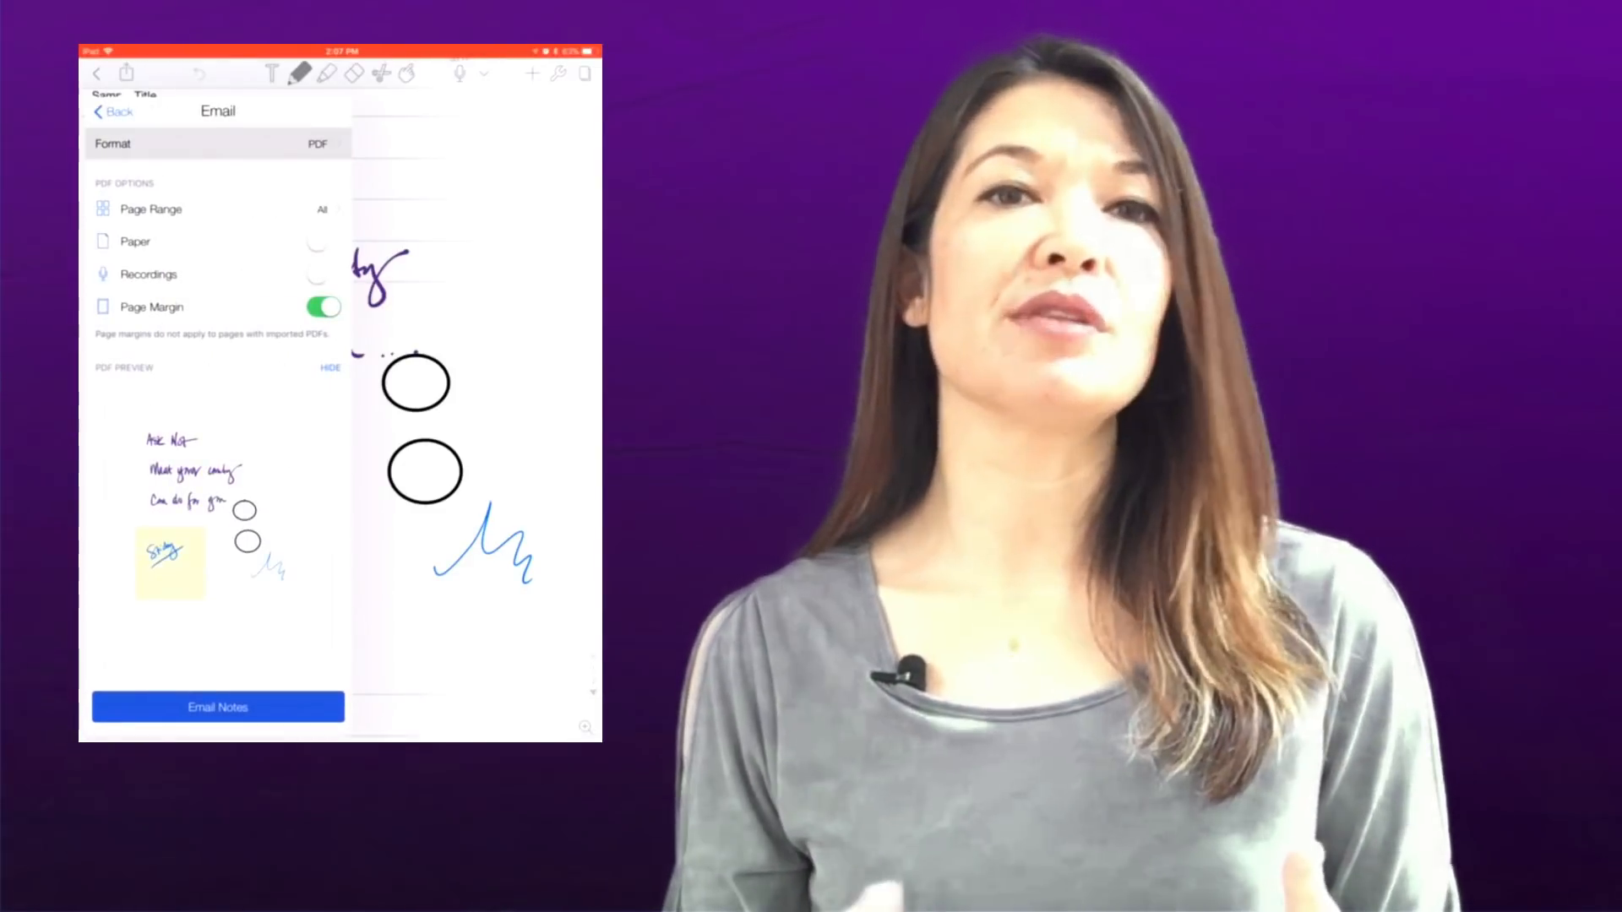
left_click(217, 144)
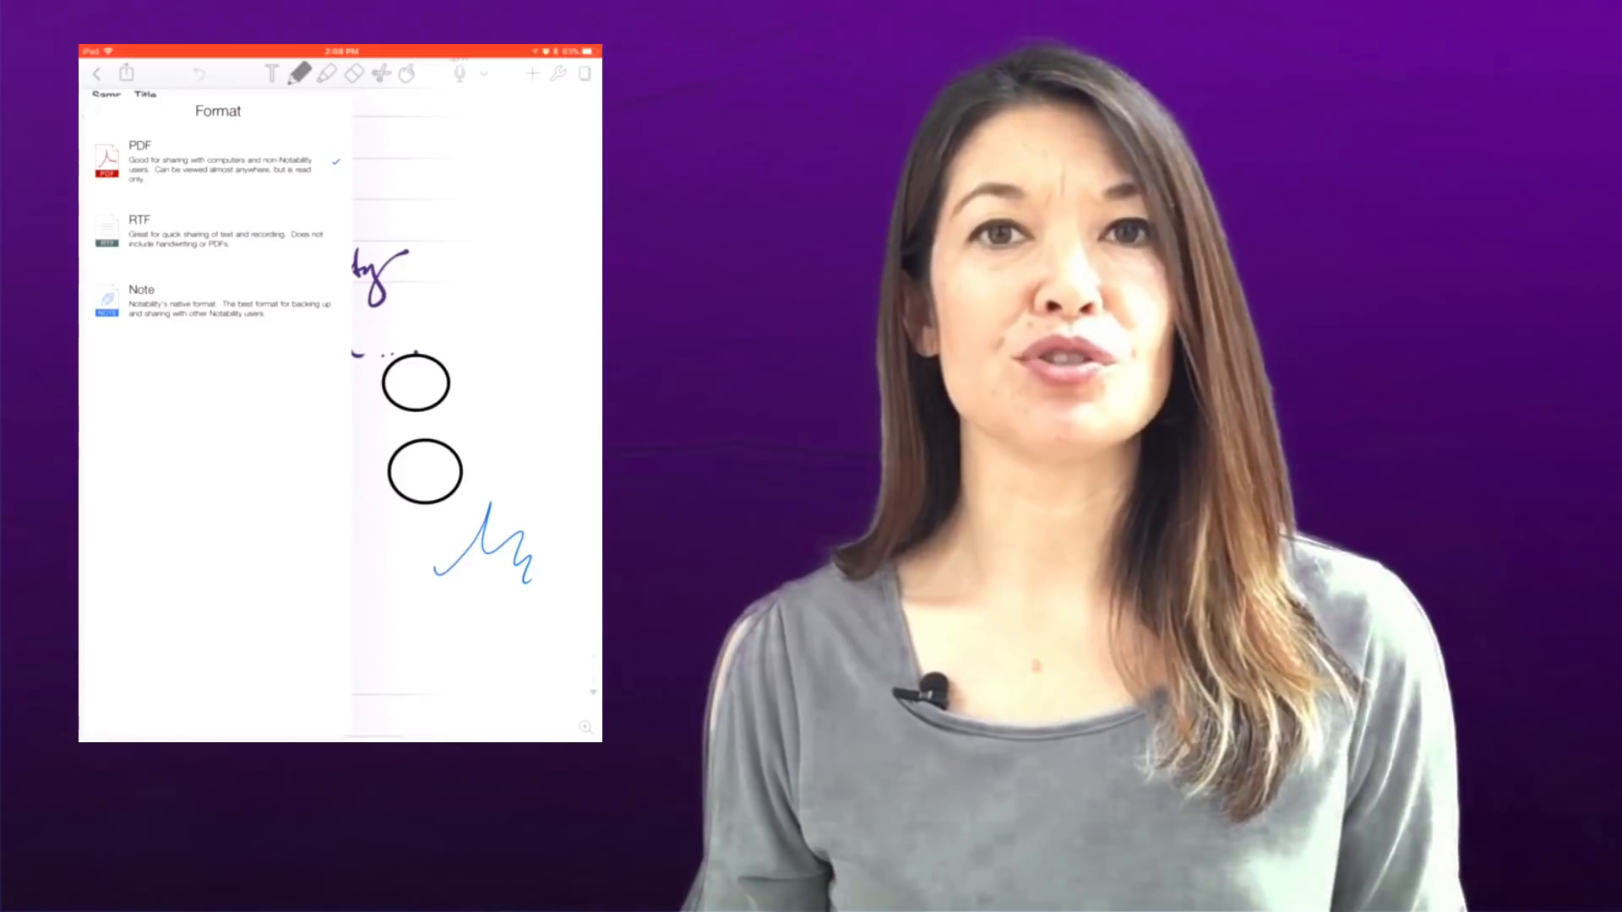
left_click(134, 158)
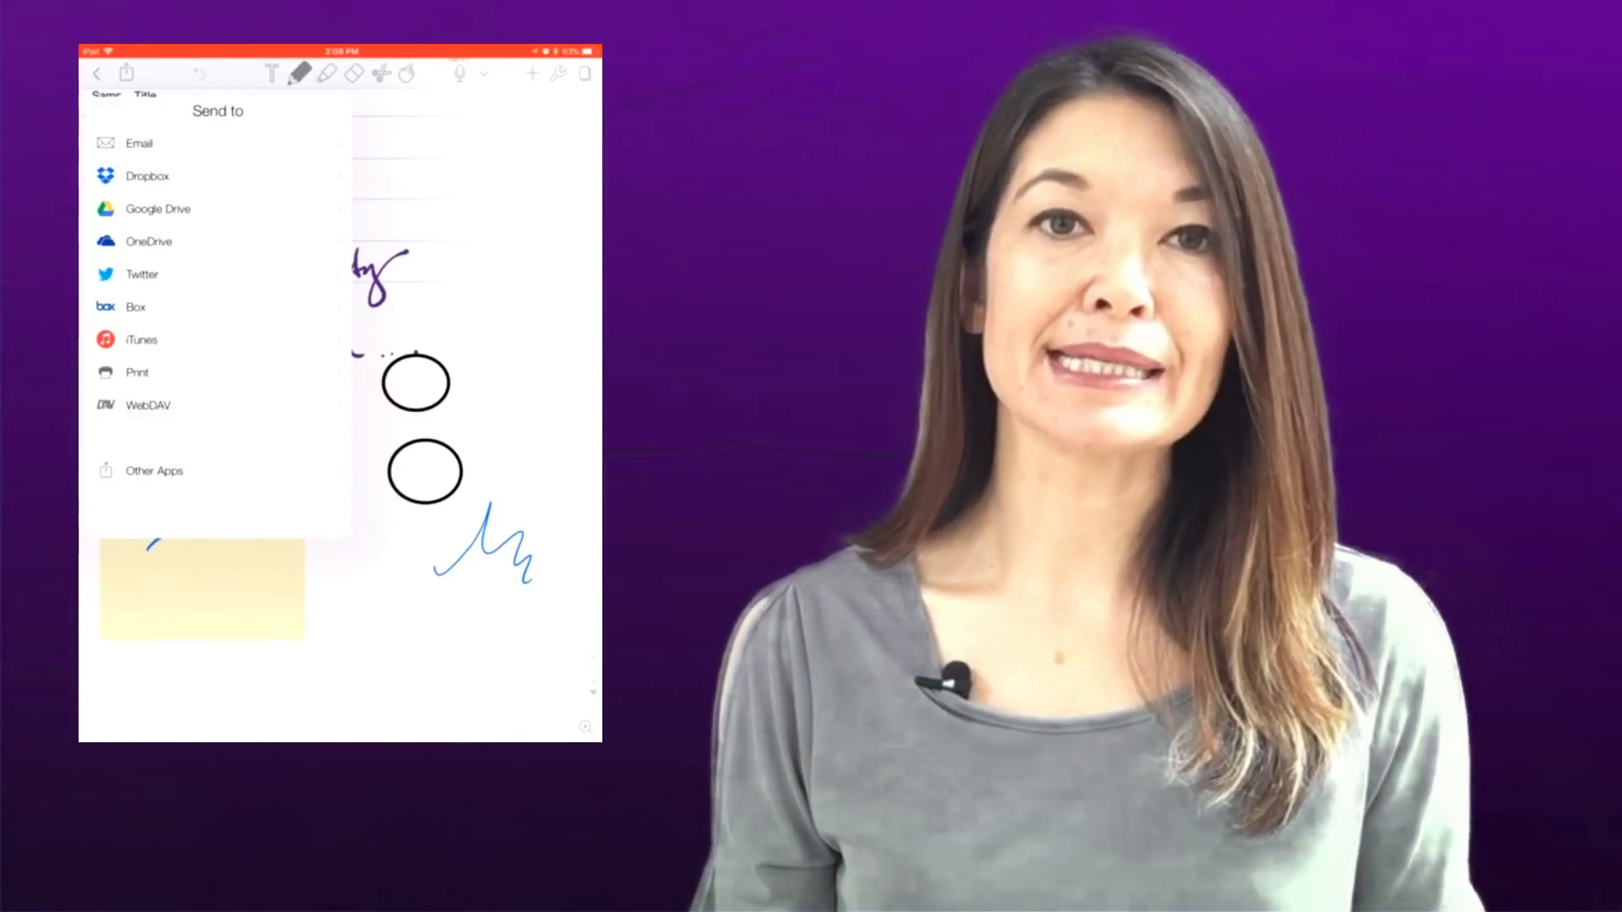
- Close Send to, reopen sharing and choose Google Drive with PDF format
left_click(153, 471)
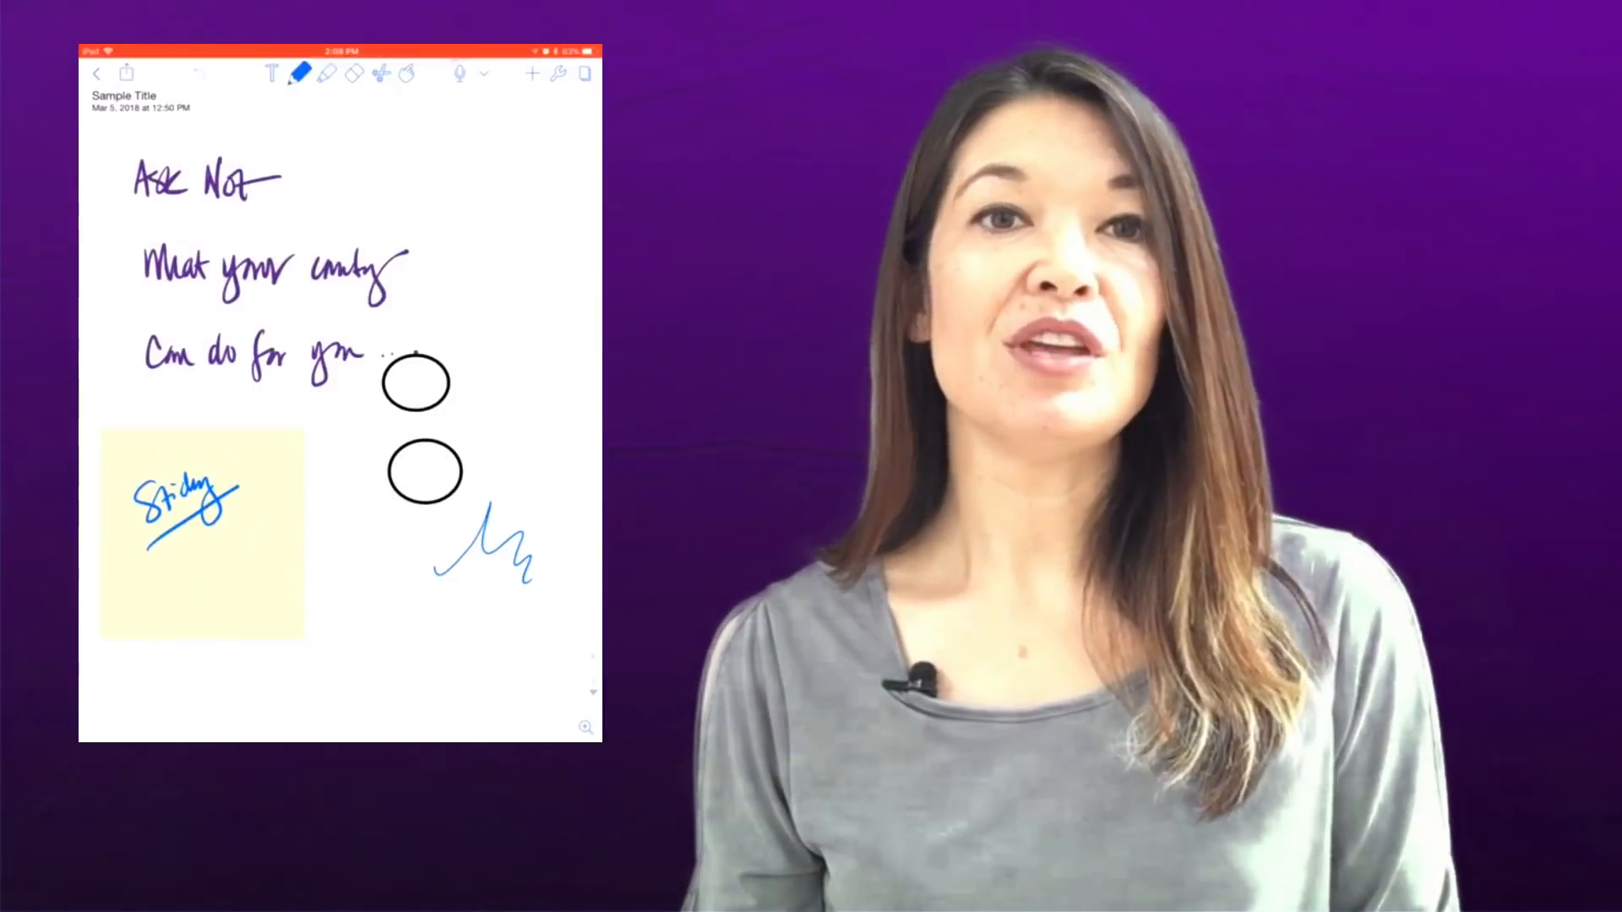
left_click(125, 73)
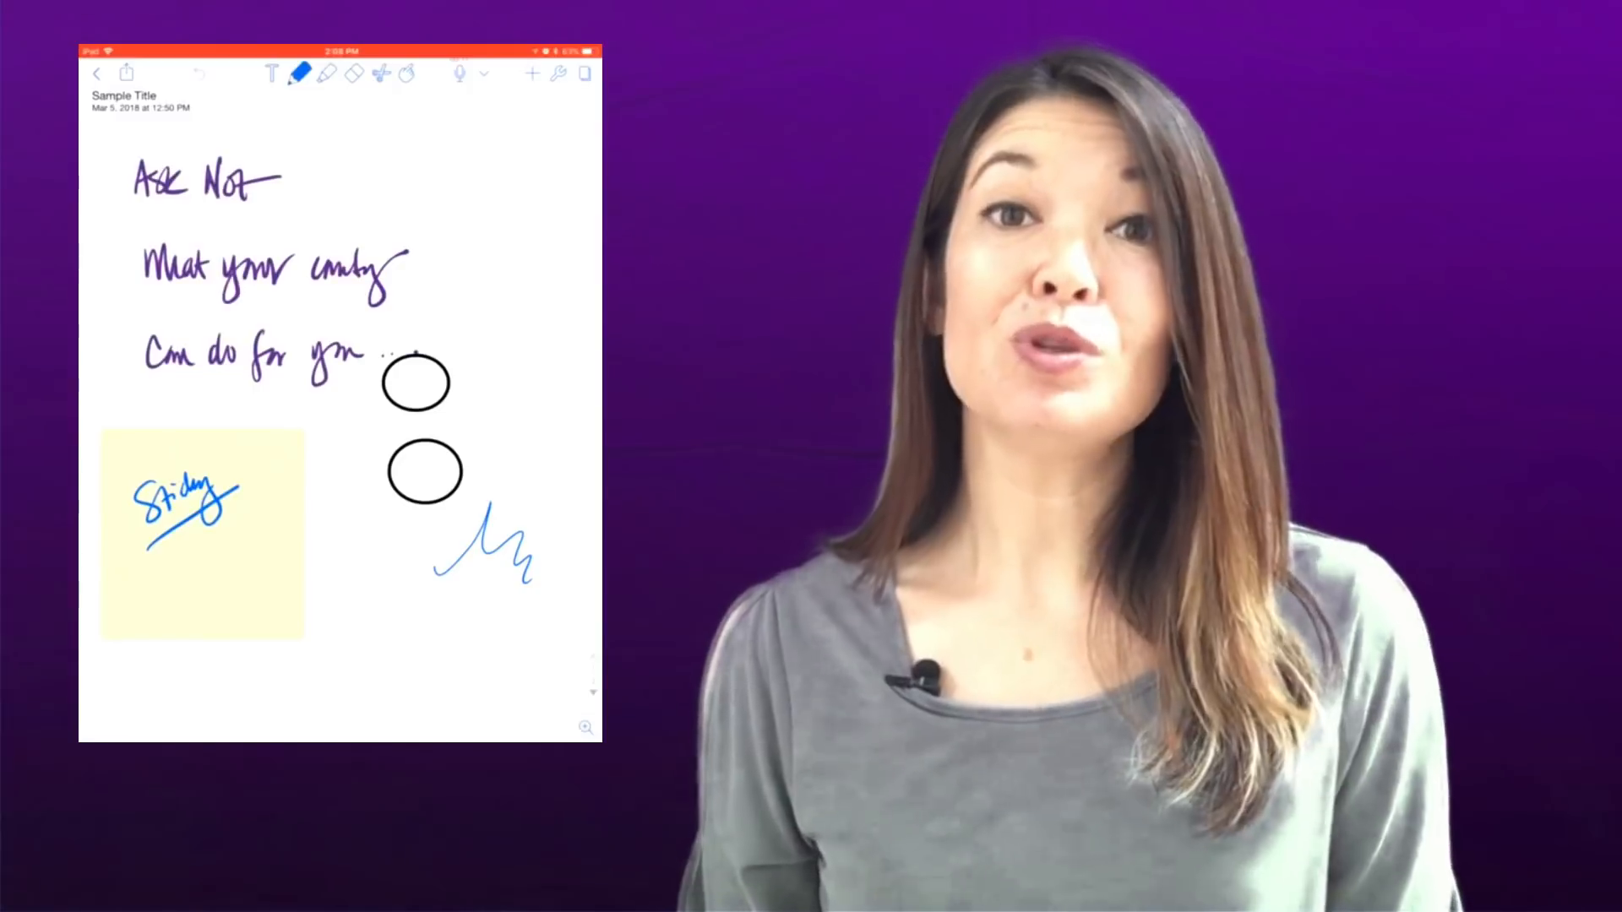
left_click(127, 73)
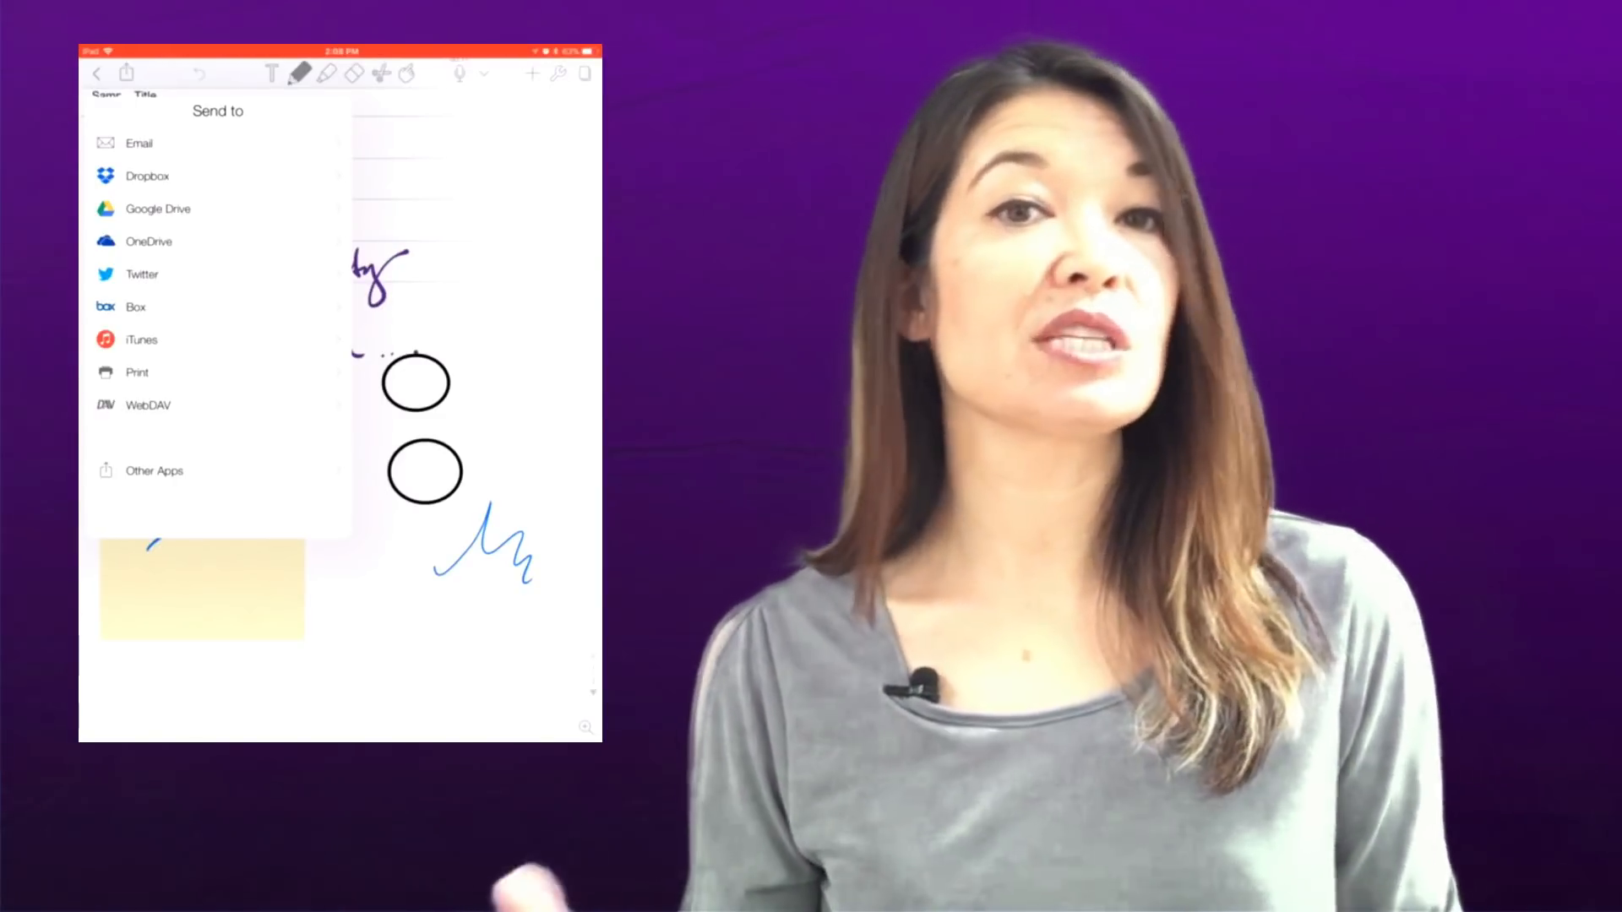
left_click(156, 208)
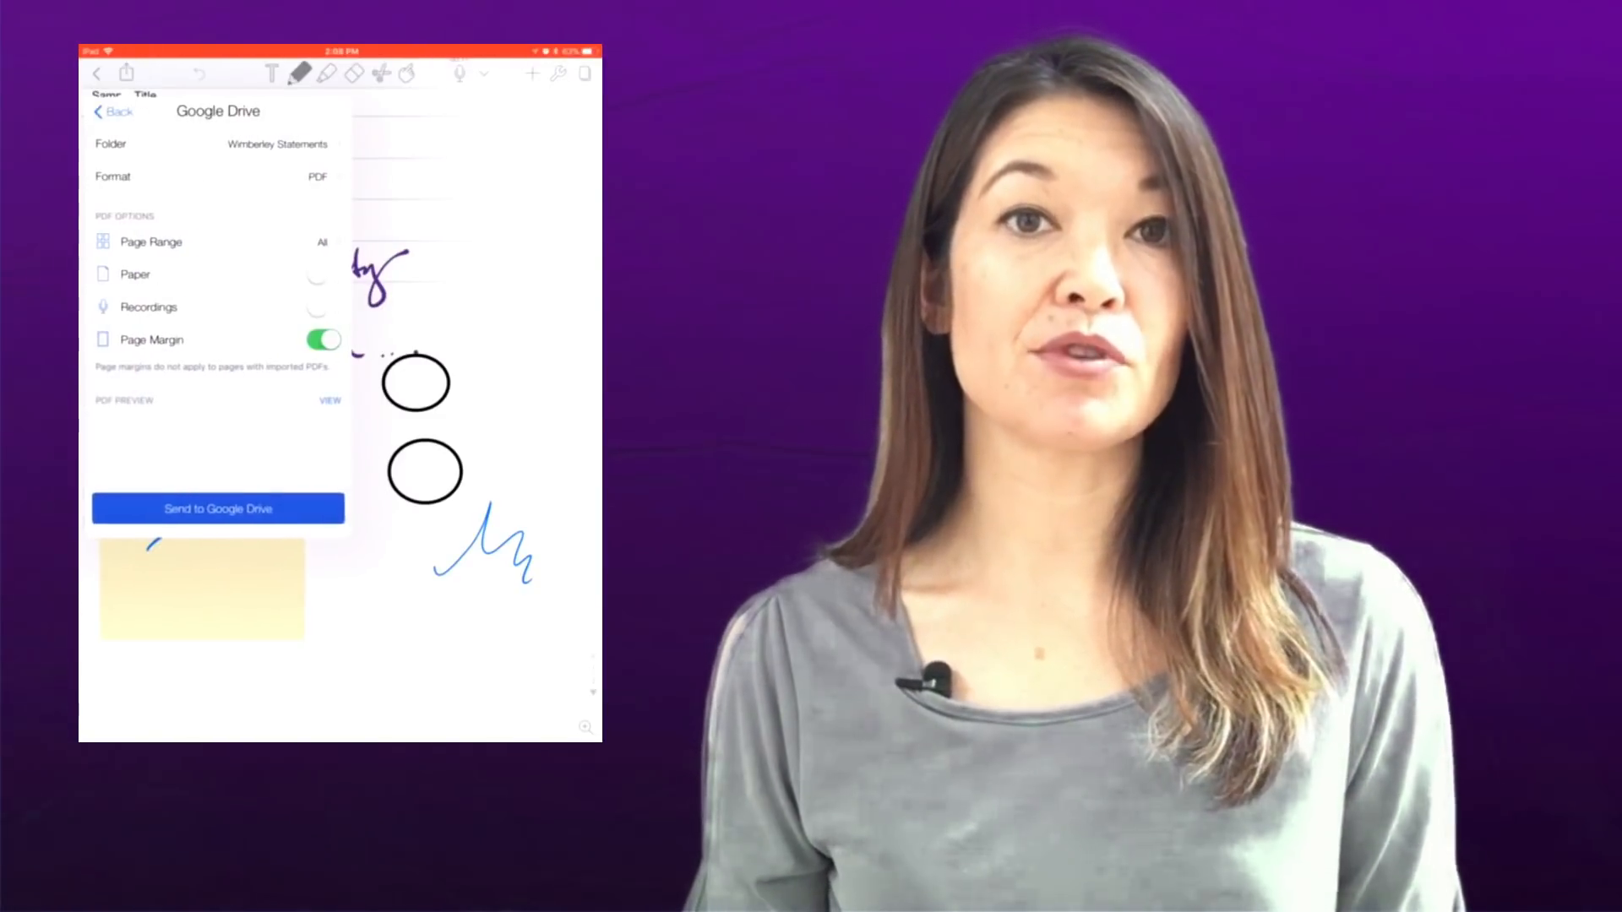